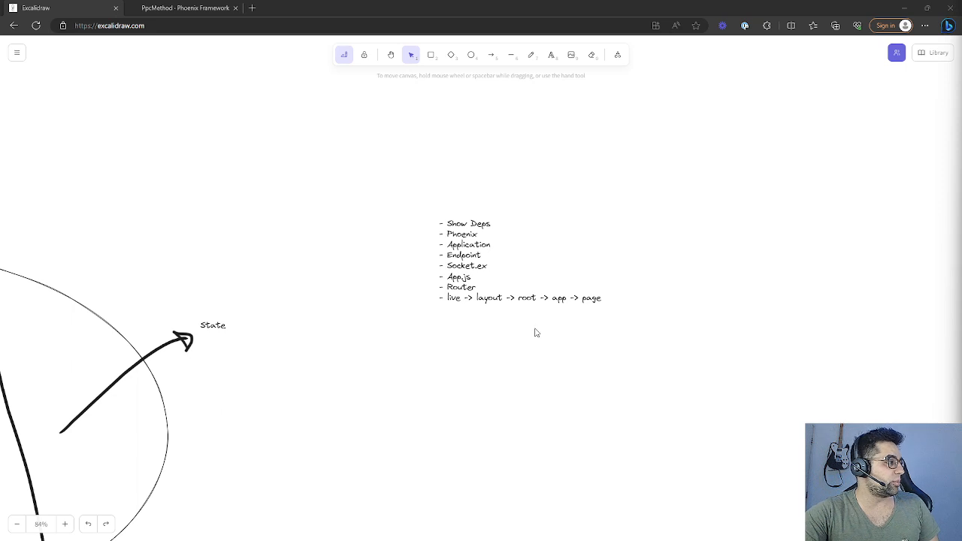
mouse_move(505, 314)
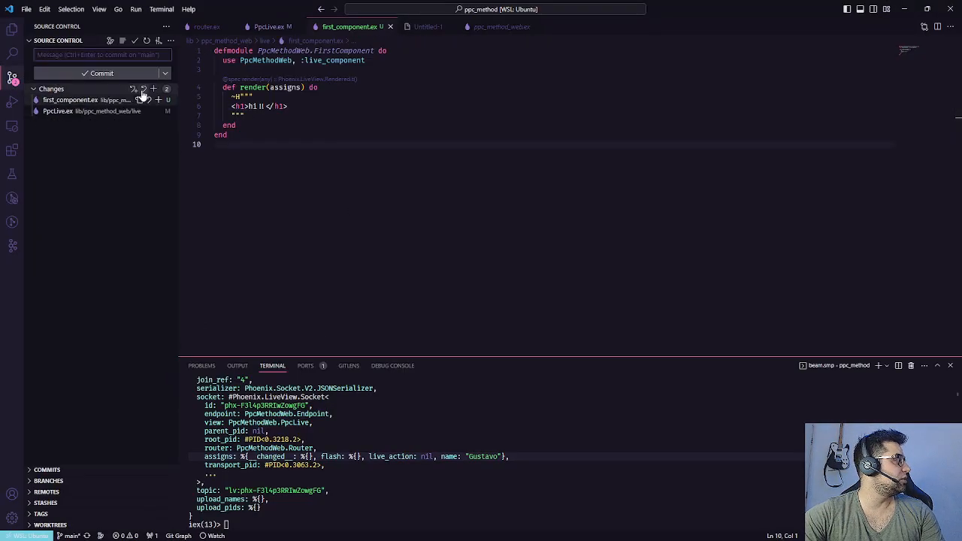
Discard all 2 changed files from Source Control and view the reloaded Phoenix page.
left_click(143, 89)
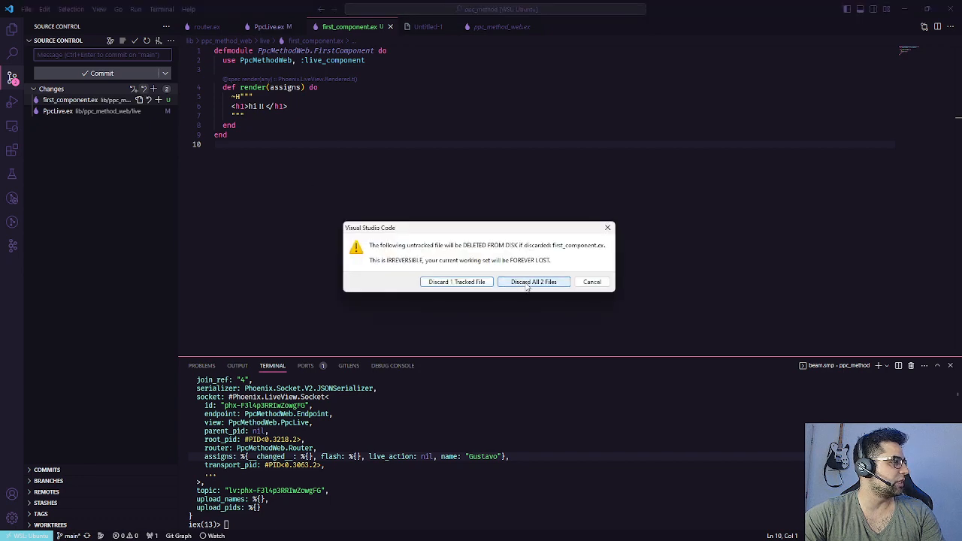
left_click(532, 282)
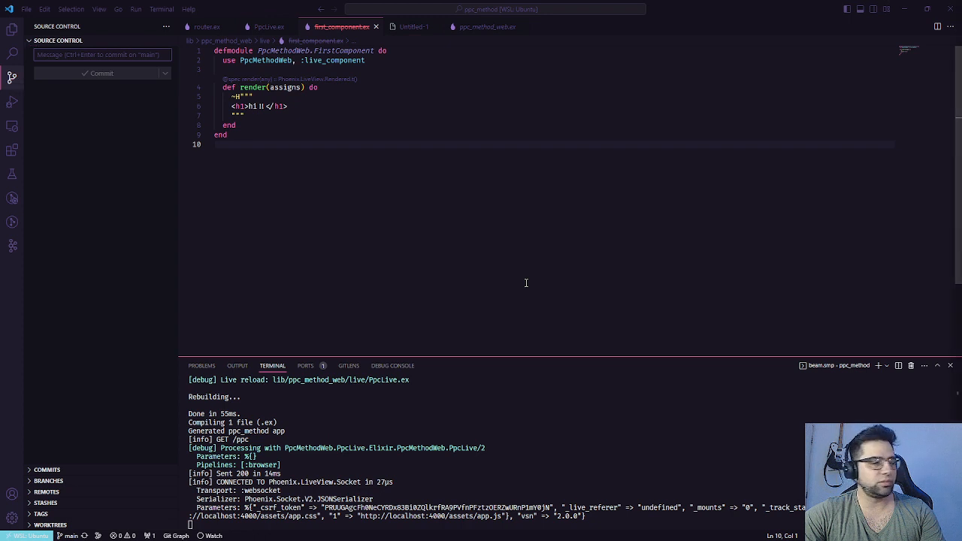
left_click(268, 27)
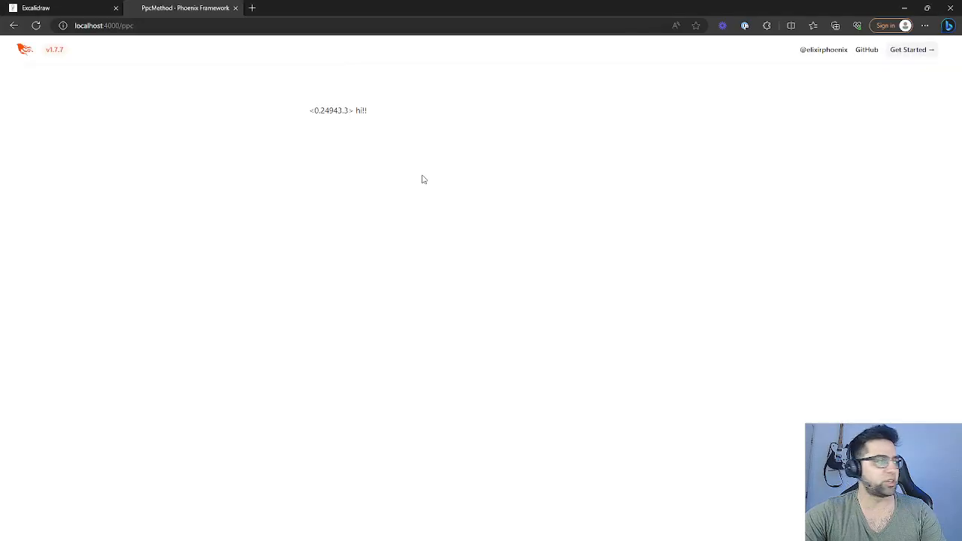
Select the PID text next to 'hi!' on localhost:4000/ppc and return to VS Code.
double_click(331, 111)
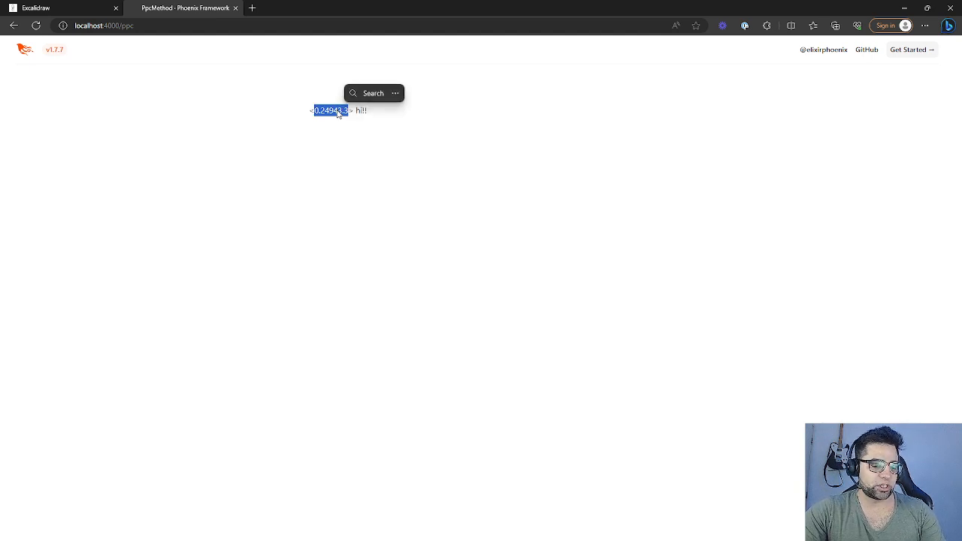
key("alt+tab")
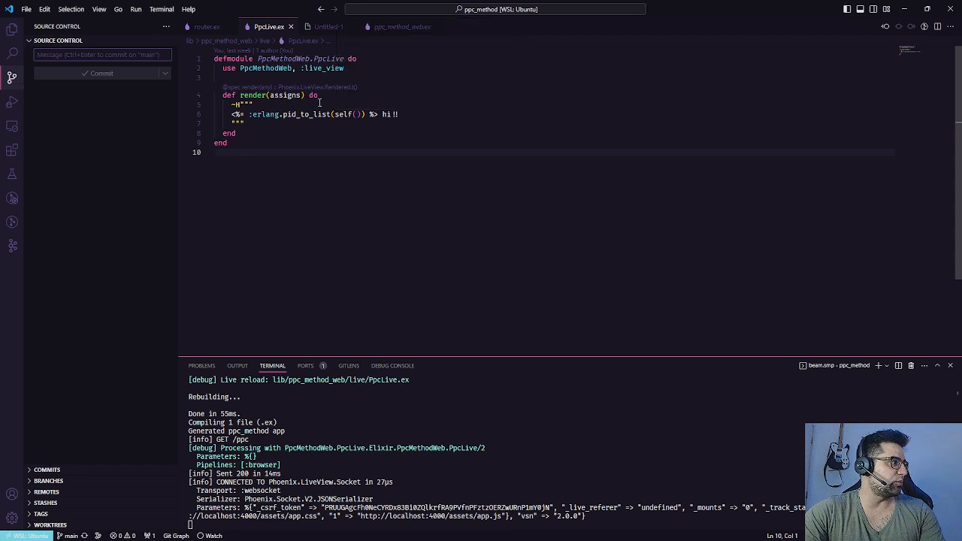
Write def mount(_, _, socket) returning {:ok, assign(socket, :name, "Gus")} above render.
key("Enter")
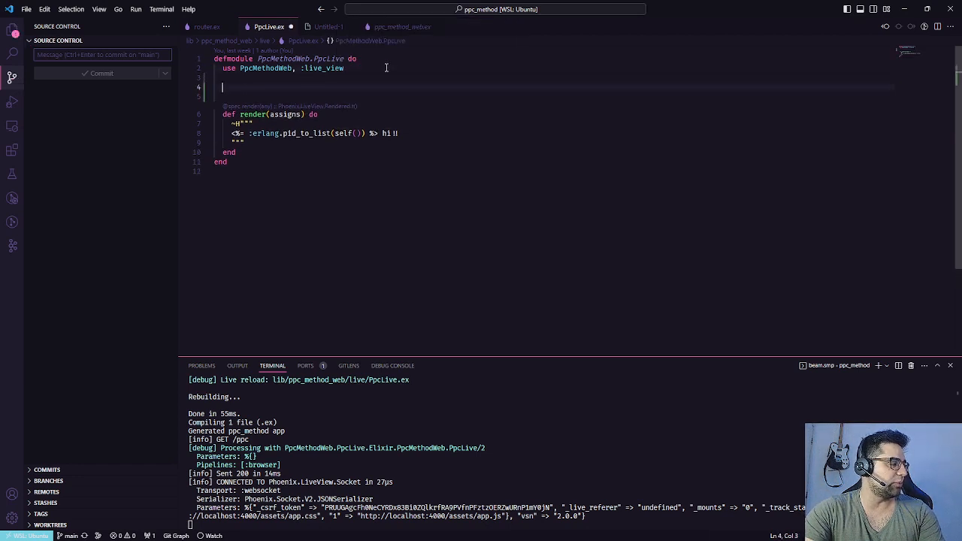
type("def mount(_, _, socket) do")
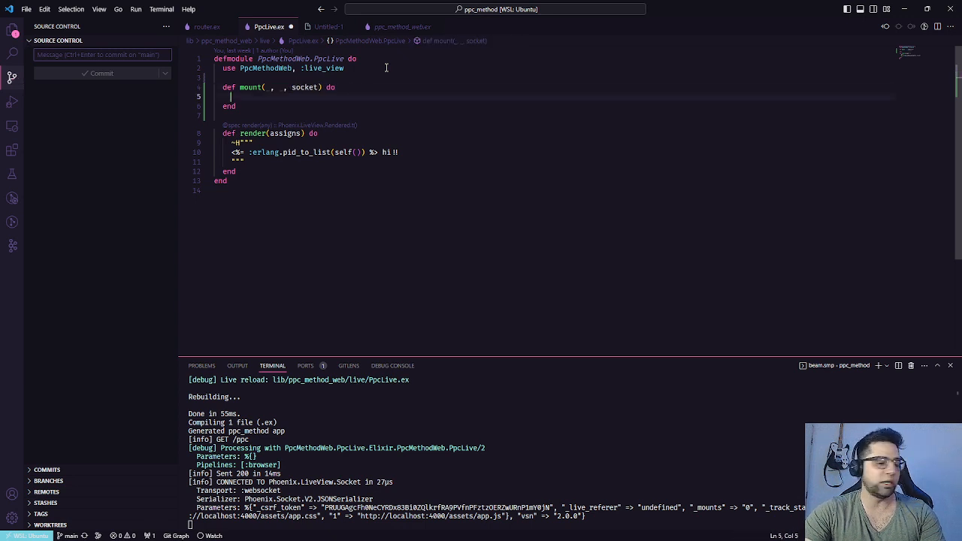
type("{:ok, assign(")
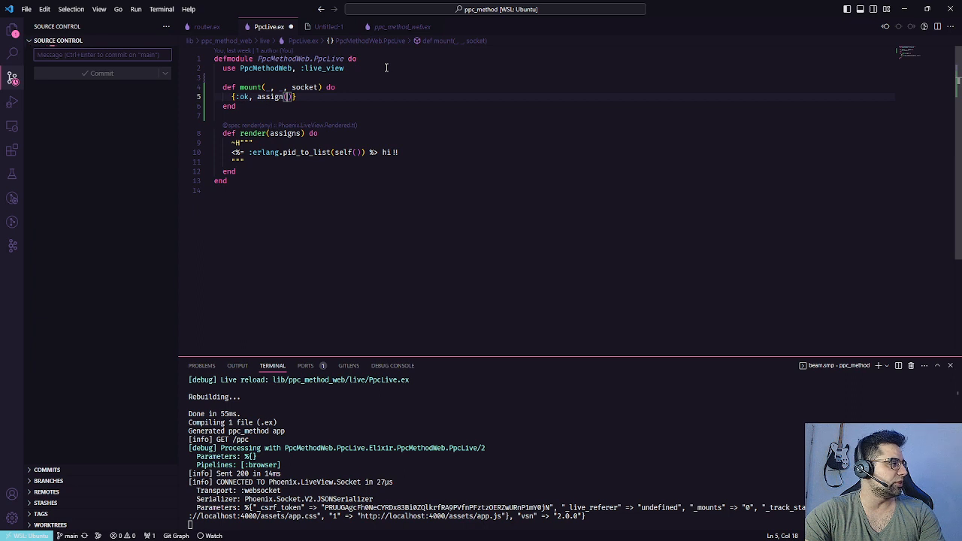
type("socket, :name, \"Gus")
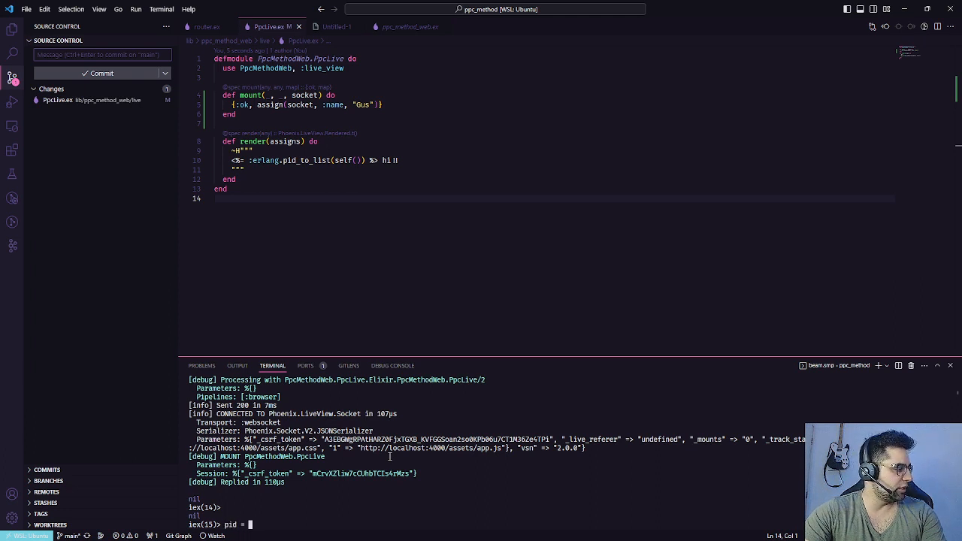
In IEx bind pid = pid("0.24992.3") and run :sys.get_state(pid) to show assigns with name "Gus".
type("pid(\"0.24992.3")
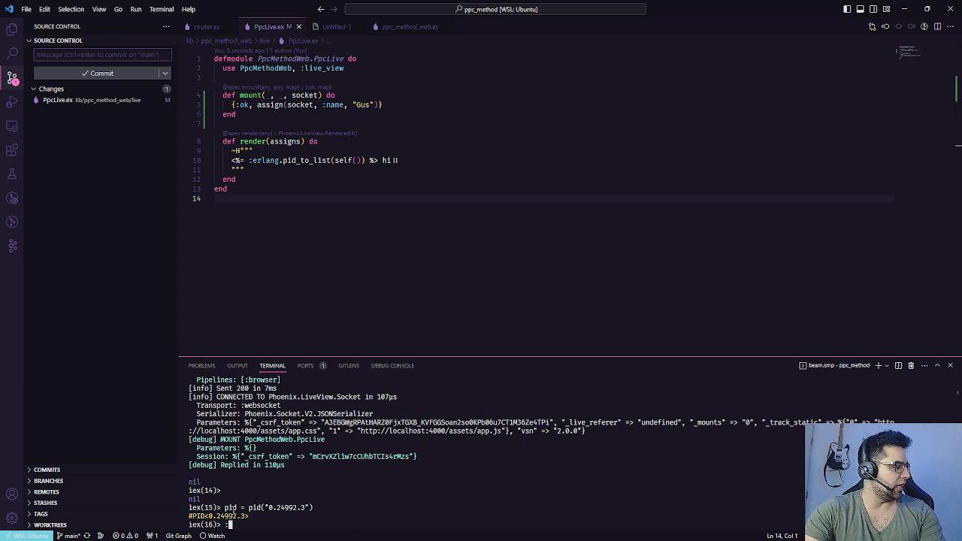
type(":sys.")
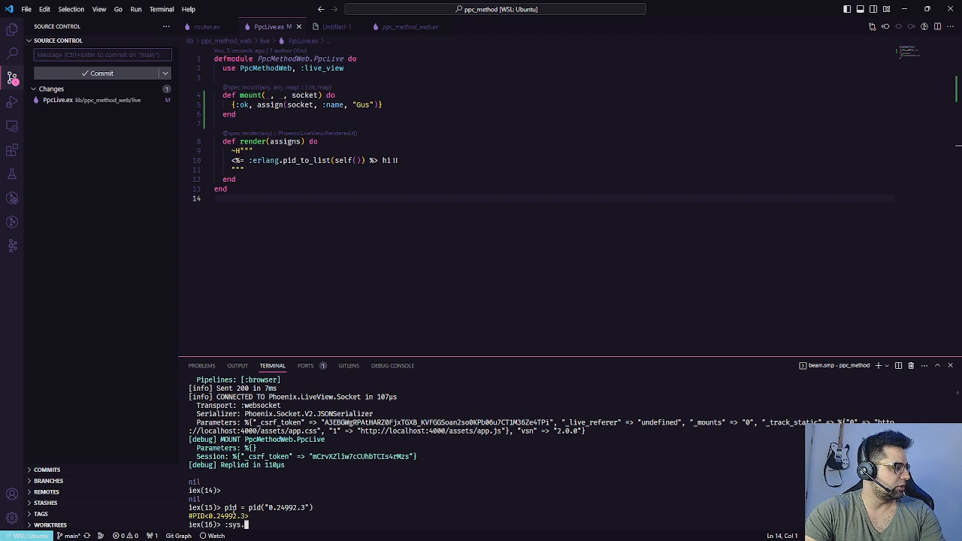
type("get_state pi")
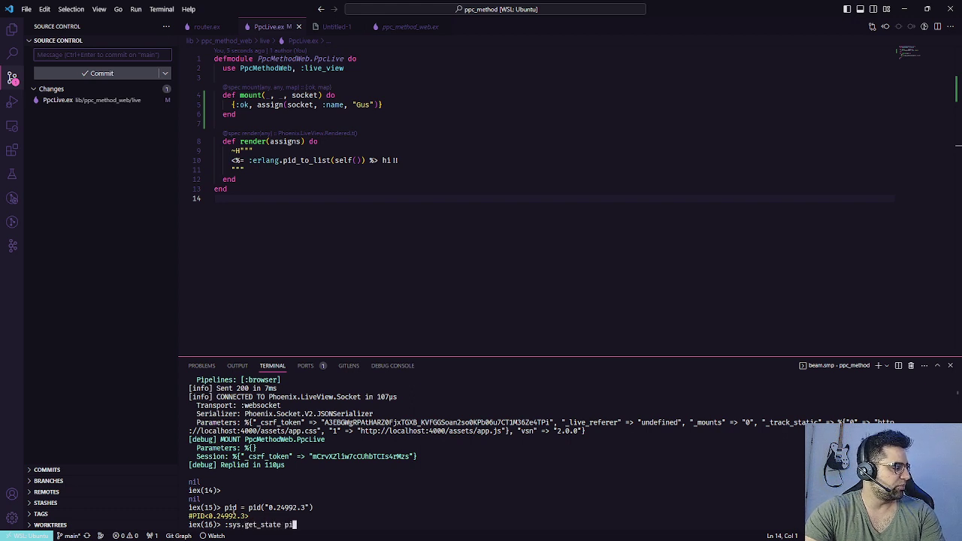
key("Enter")
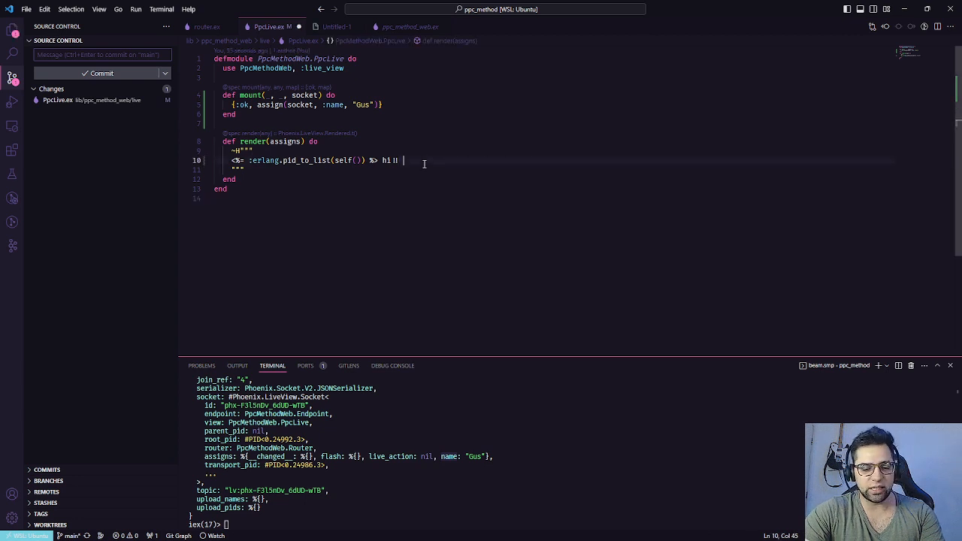
type("<%=")
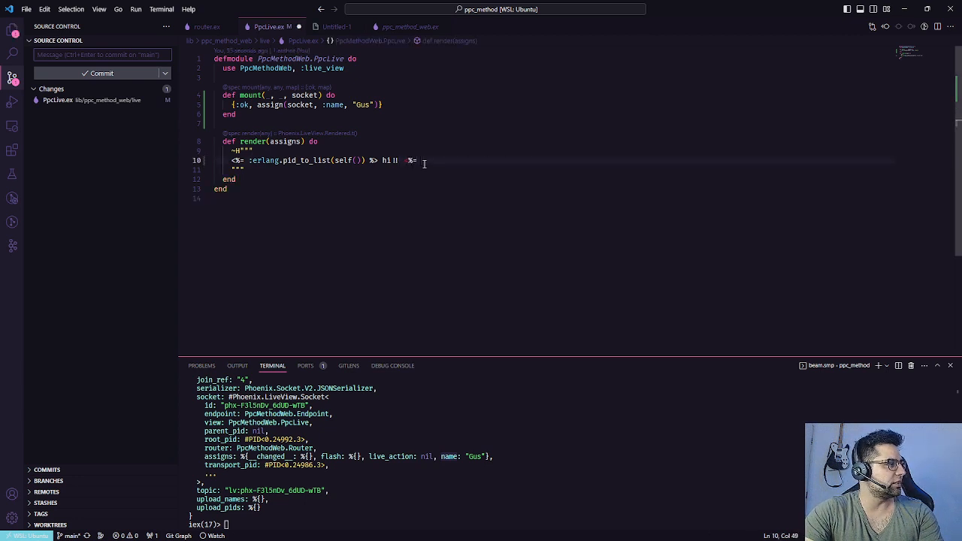
type("@name")
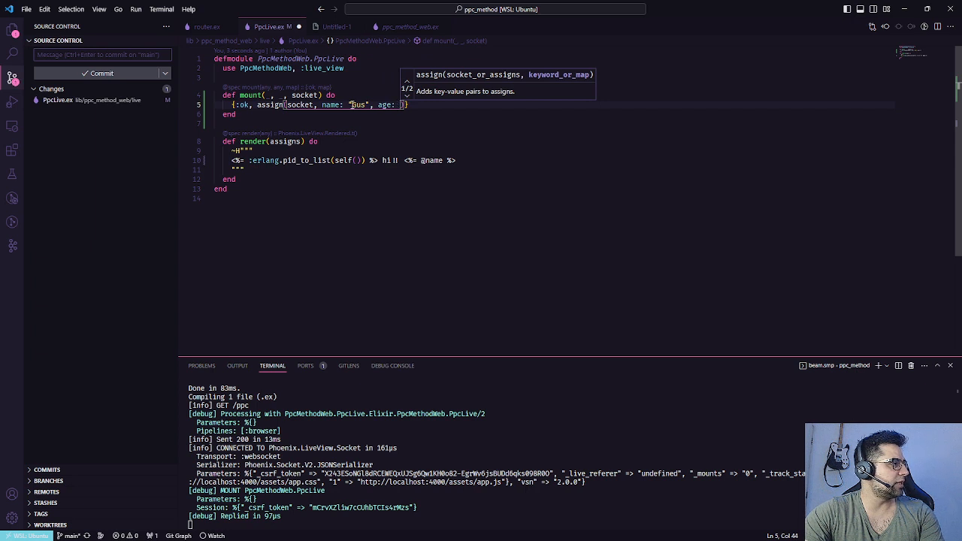
type("30")
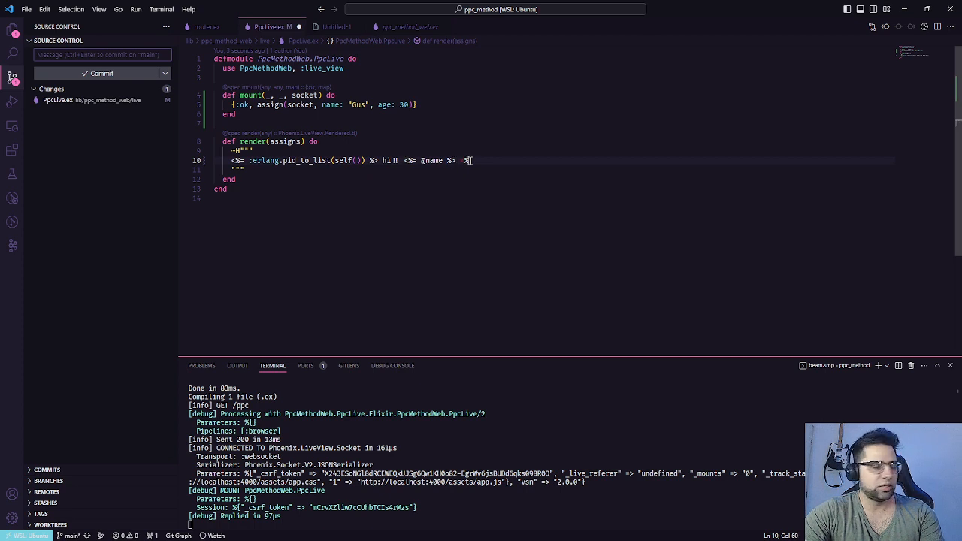
type("@a")
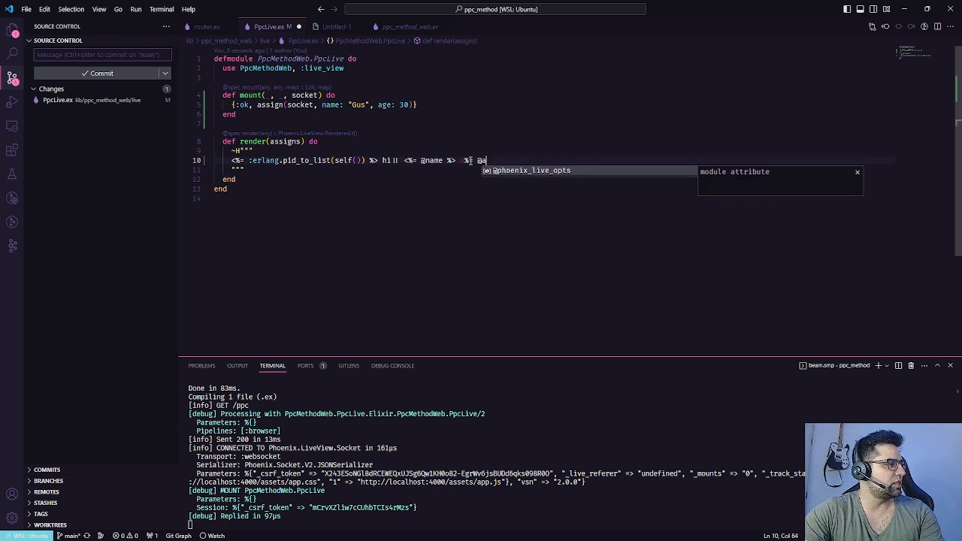
type("ge %>")
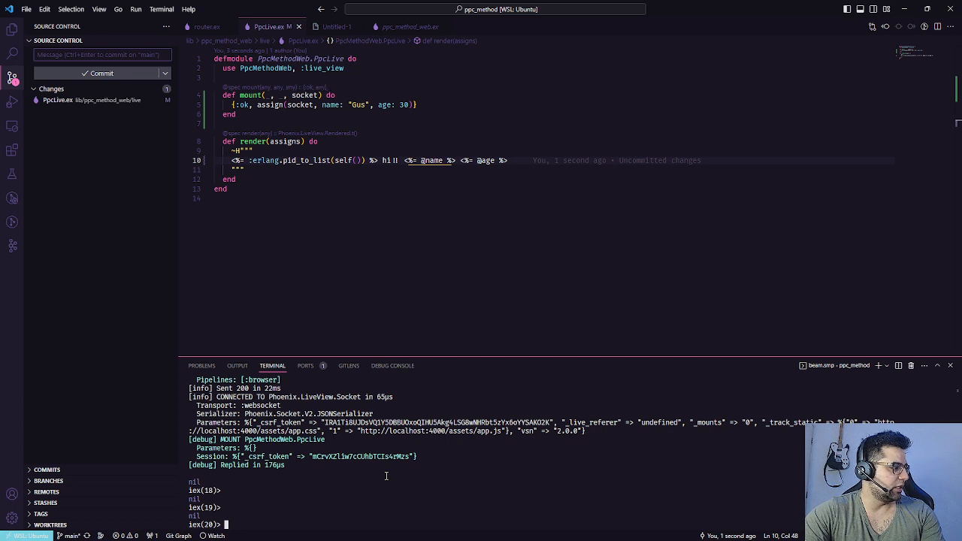
mouse_move(385, 478)
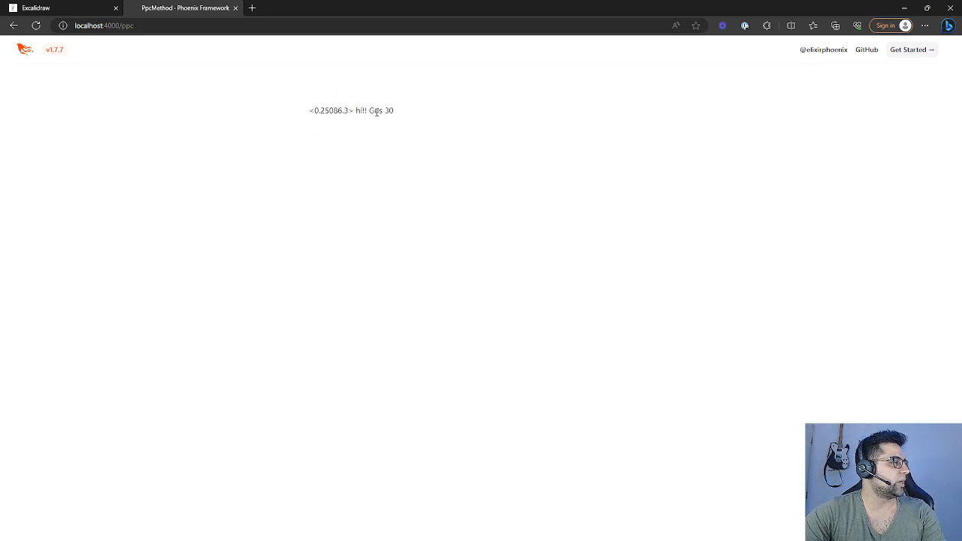
double_click(331, 111)
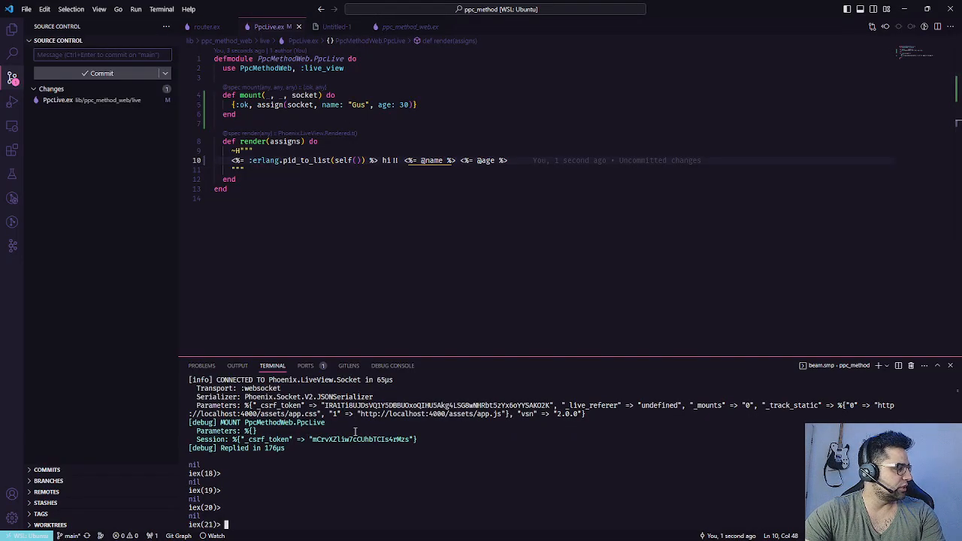
Bind the new page pid in IEx and run :sys.get_state to show assigns age 30 and name "Gus".
type("pid = pid(\"0.25086.3")
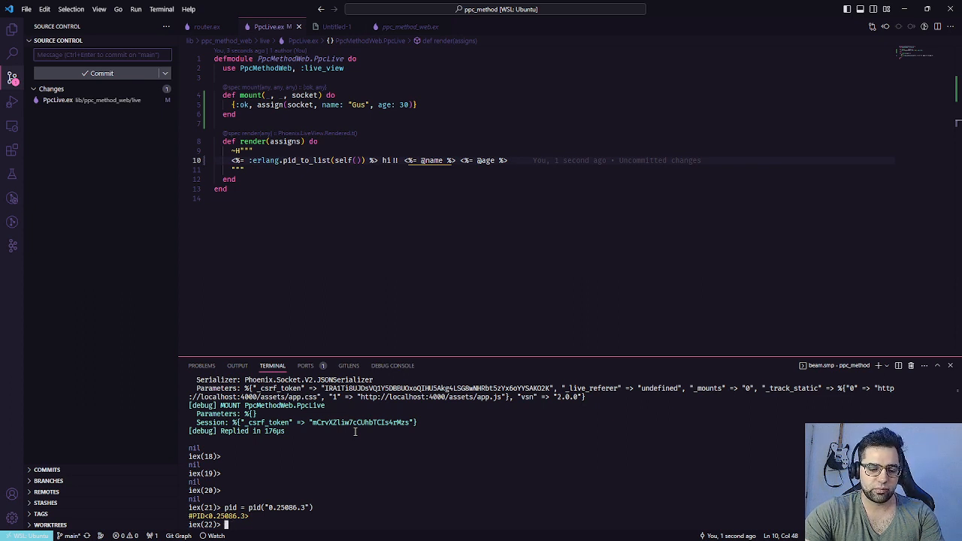
type(":sys.get_")
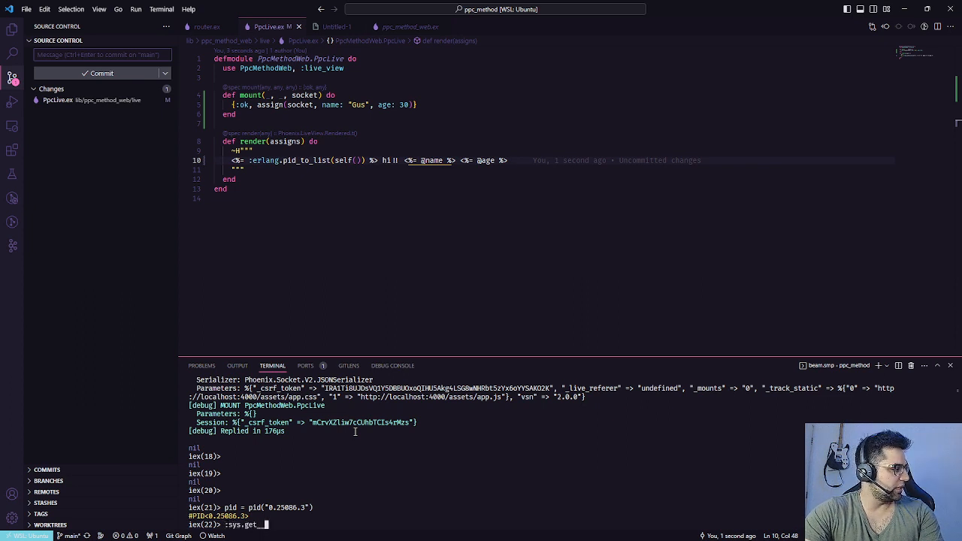
type("state(")
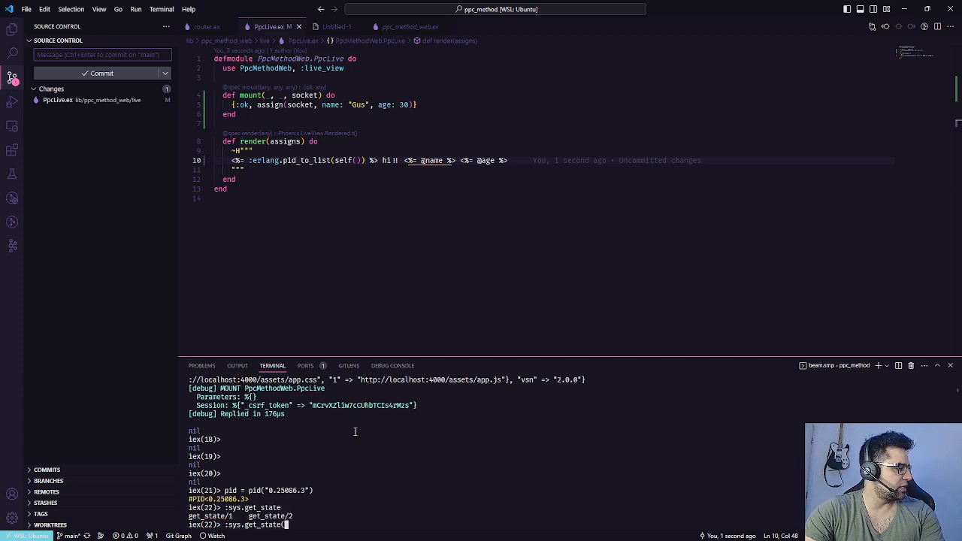
key("Enter")
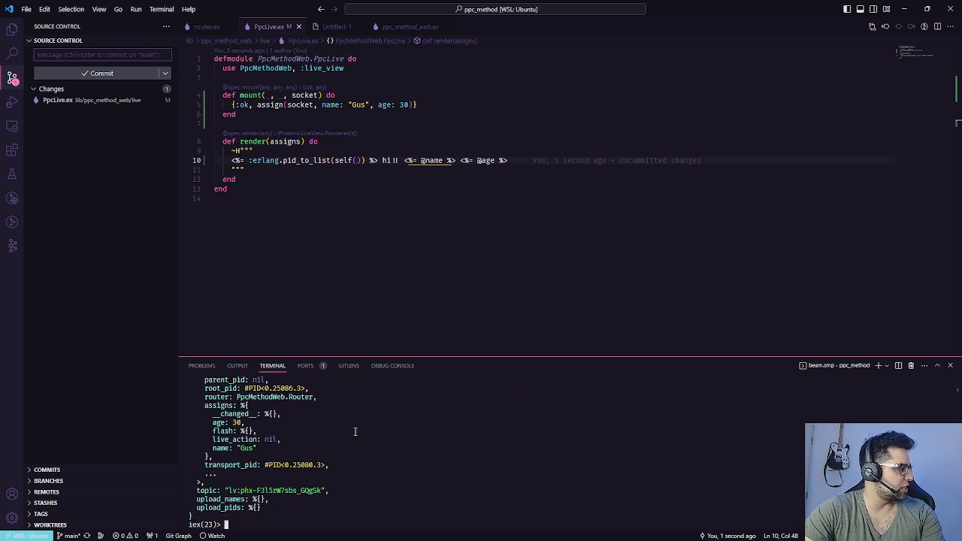
mouse_move(267, 460)
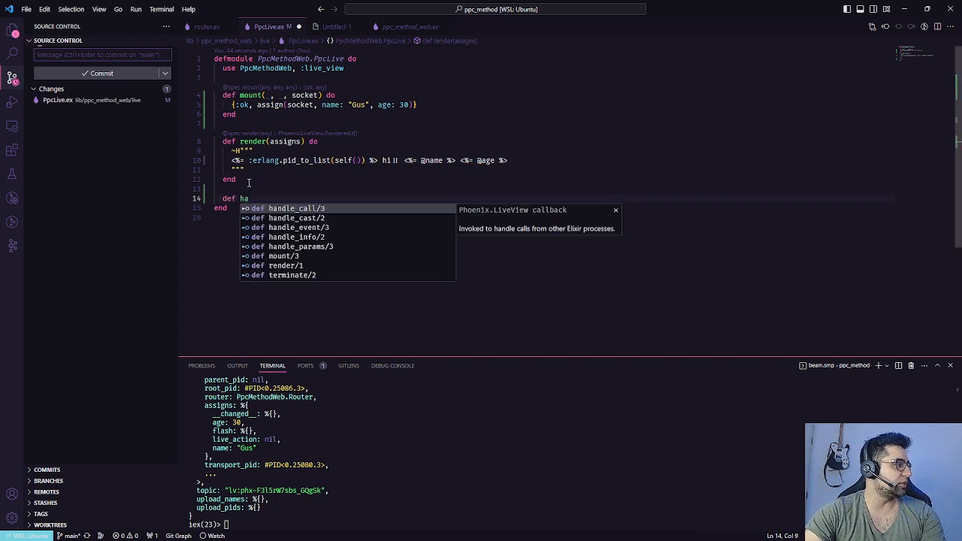
Write handle_info({:change_age, new_age}, socket) returning {:noreply, assign(socket, :age, new_age)}, then select the page's PID.
left_click(288, 238)
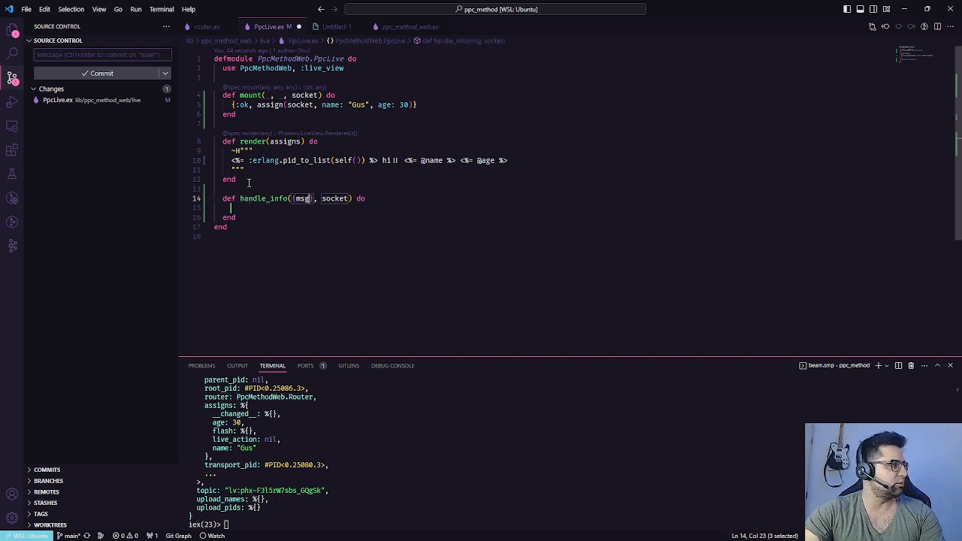
type(":")
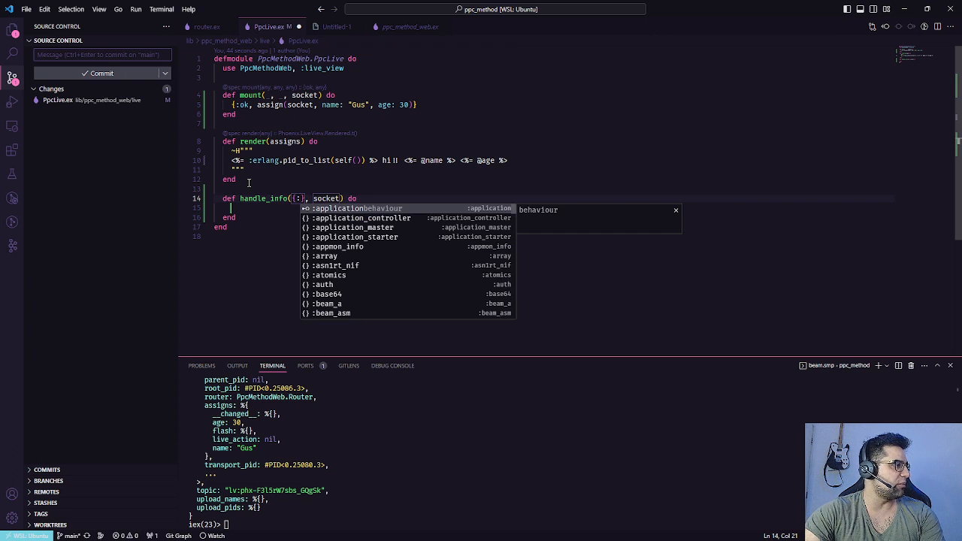
type(":change_age,")
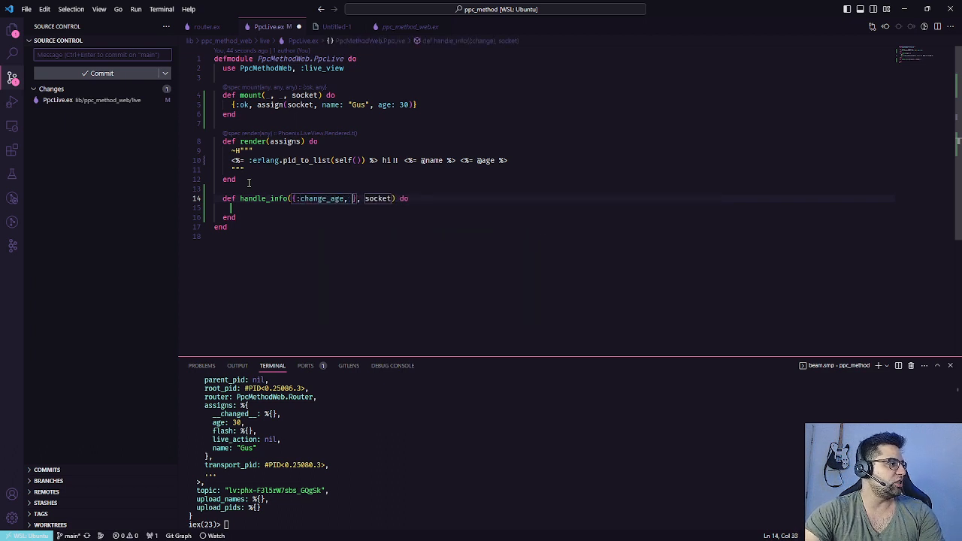
type("new_age")
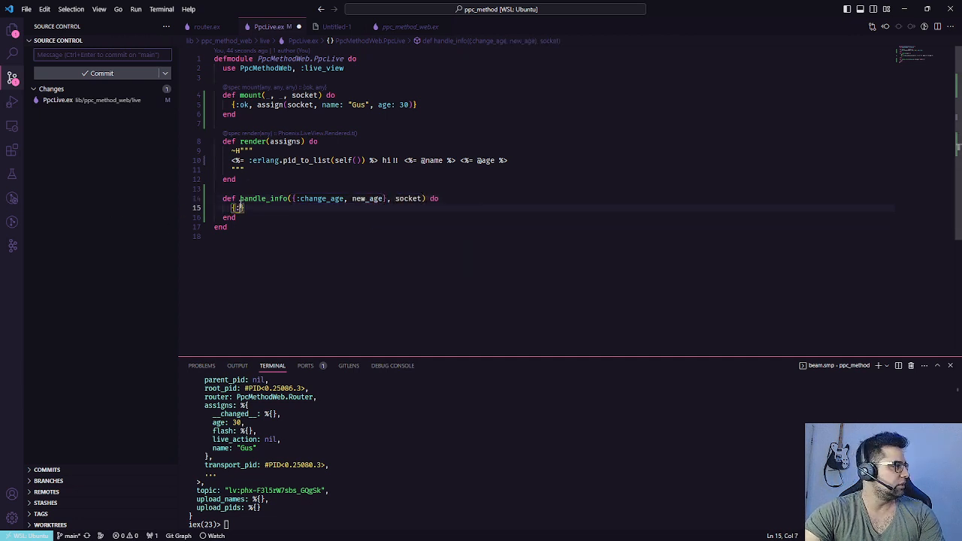
type(":noreply")
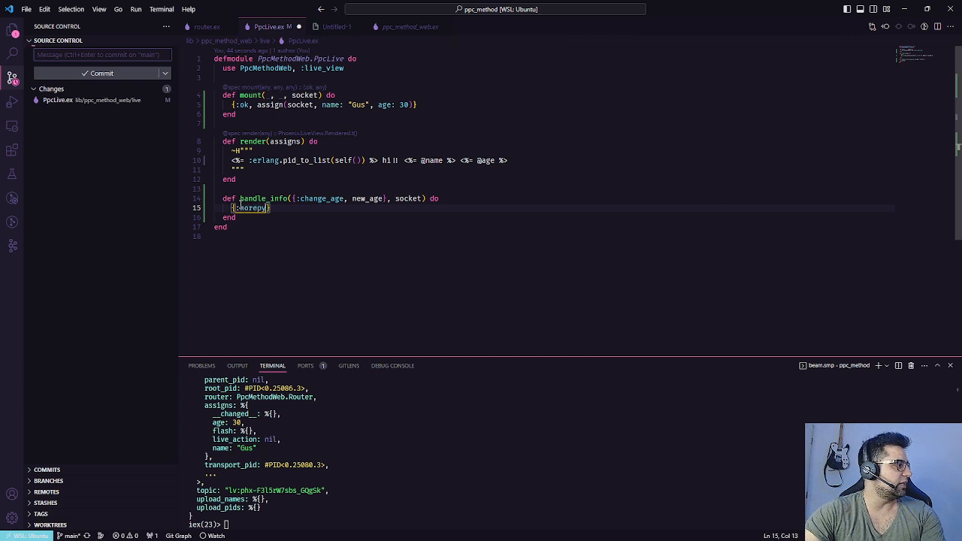
type(", assig")
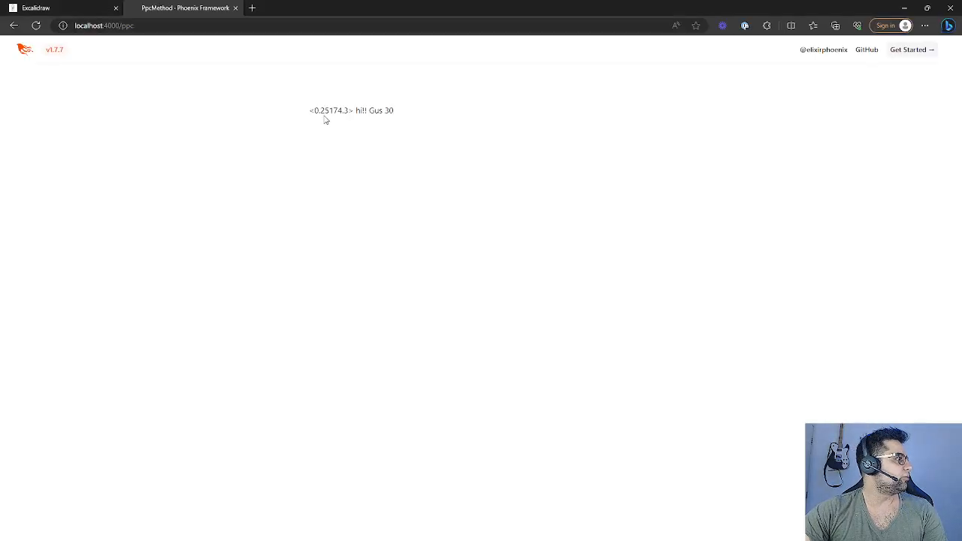
double_click(330, 110)
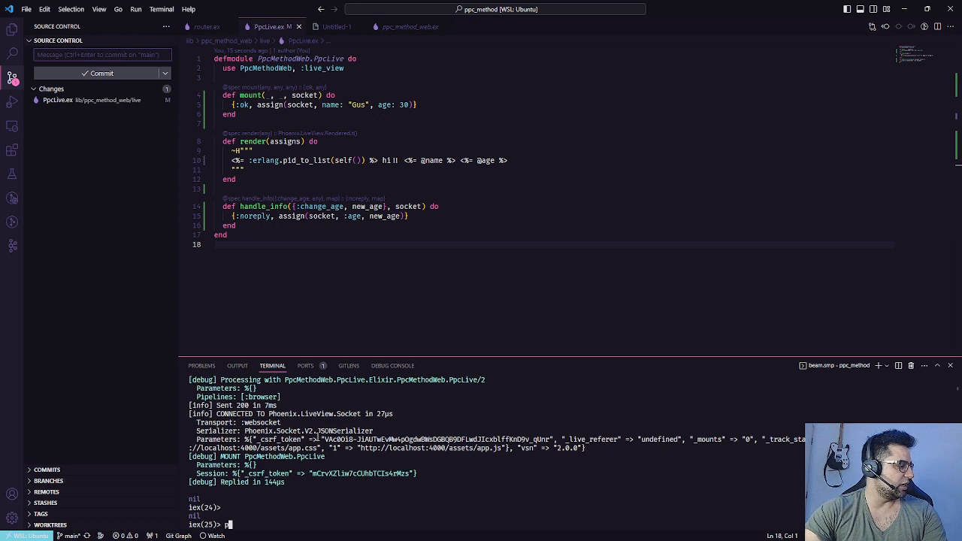
Enter pid = pid("0.25174.3") in IEx, checking it against the browser page.
type("id = pid")
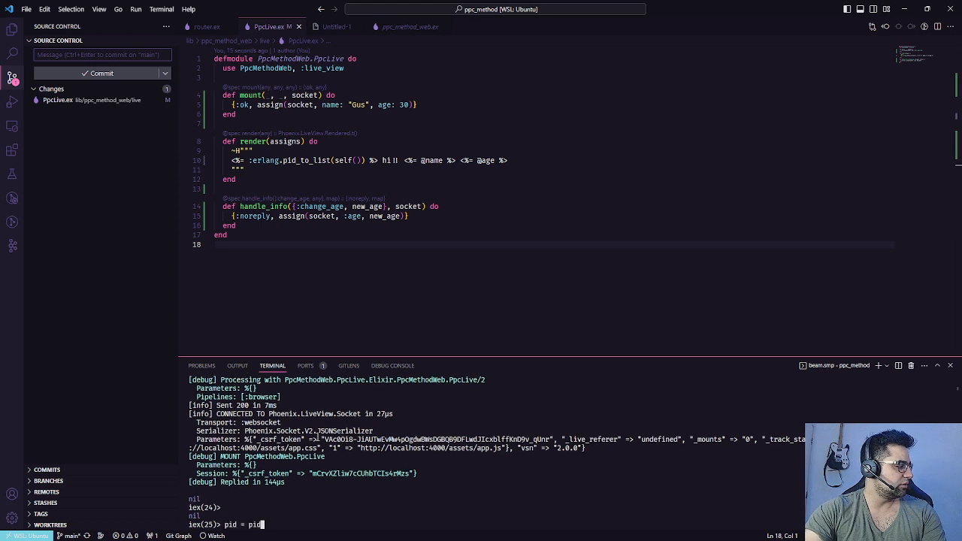
type("(\"0.25174.3\")")
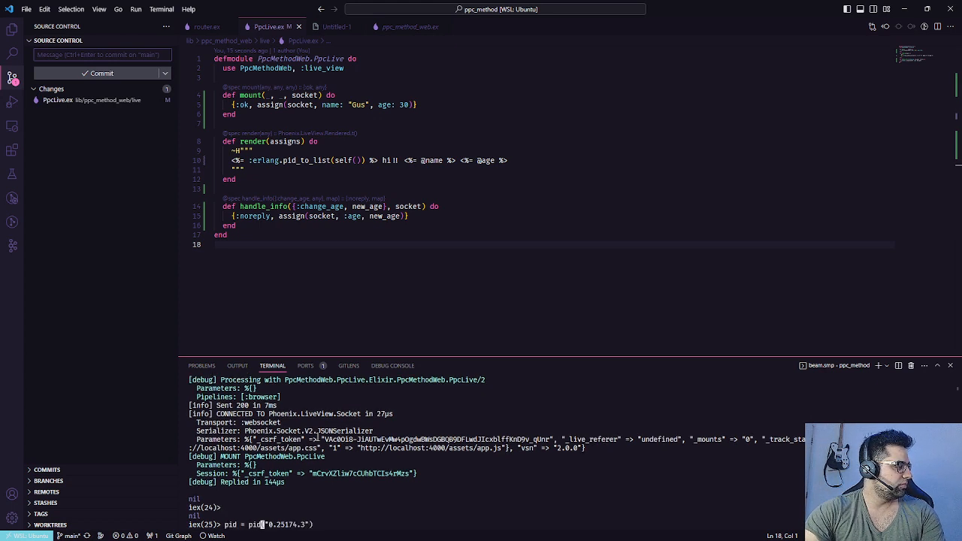
key("Enter")
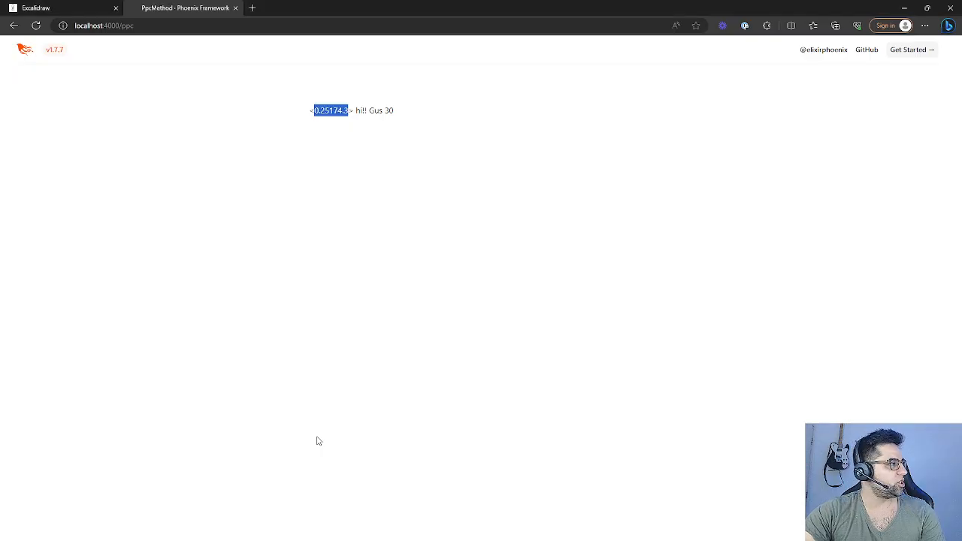
key("alt+tab")
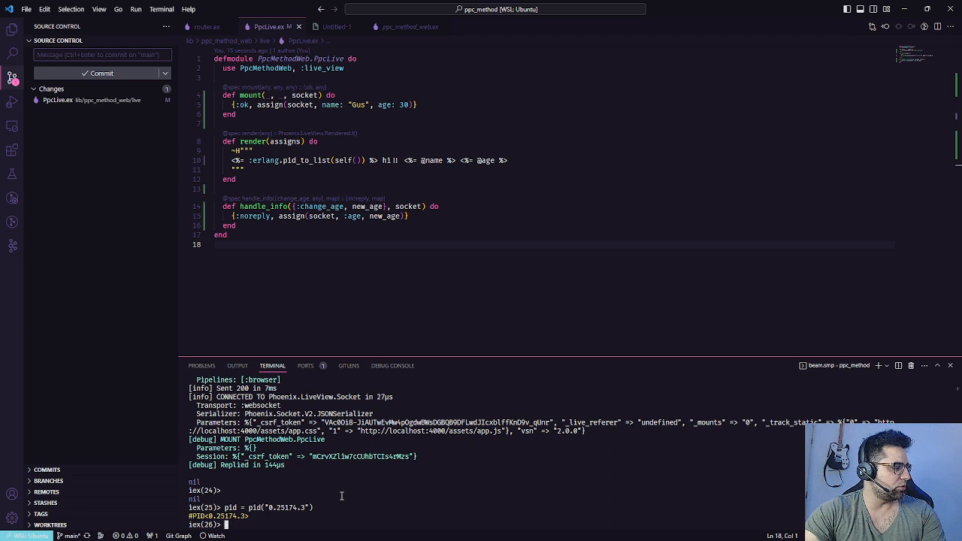
Send pid {:change_age, 20} then {:change_age, 22} so the page shows Gus 22, and glance at the Excalidraw notes.
type("send pid,")
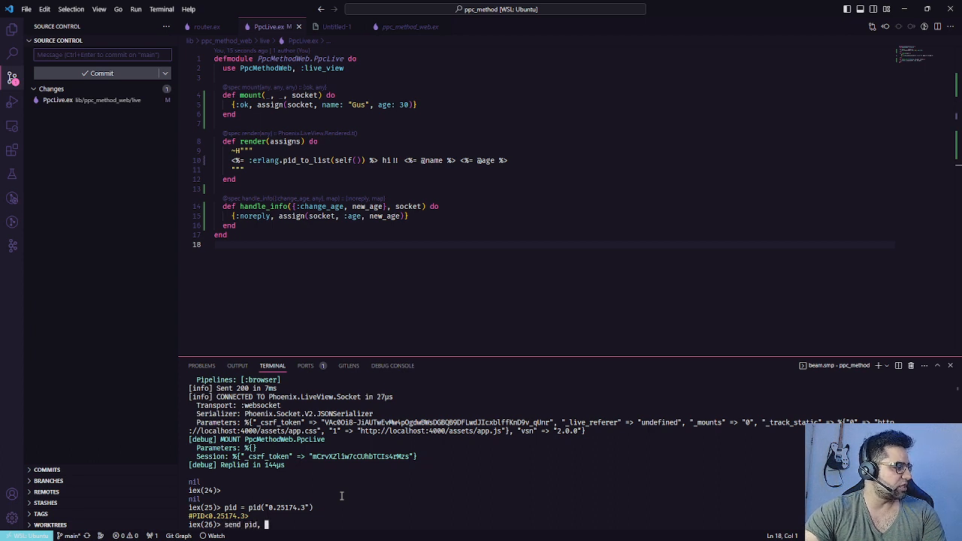
type("{")
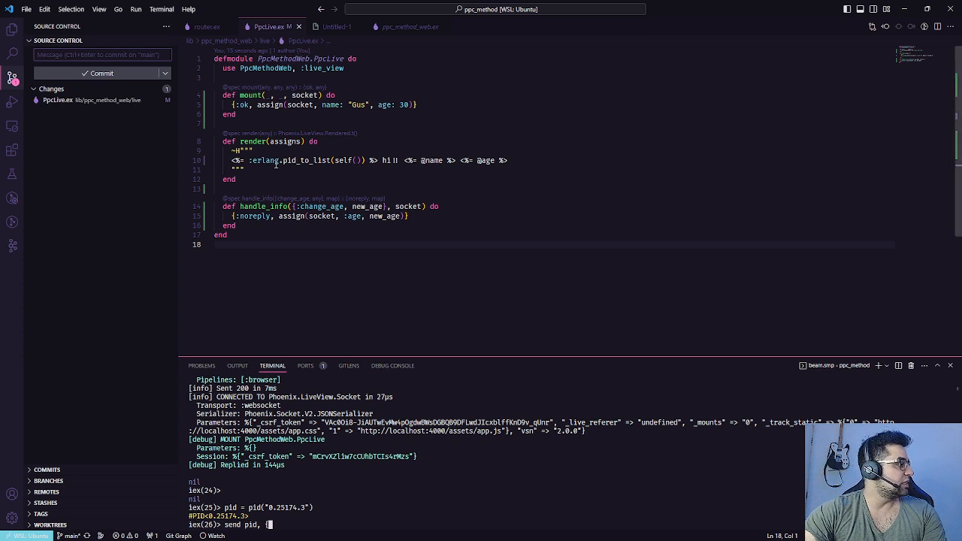
mouse_move(321, 205)
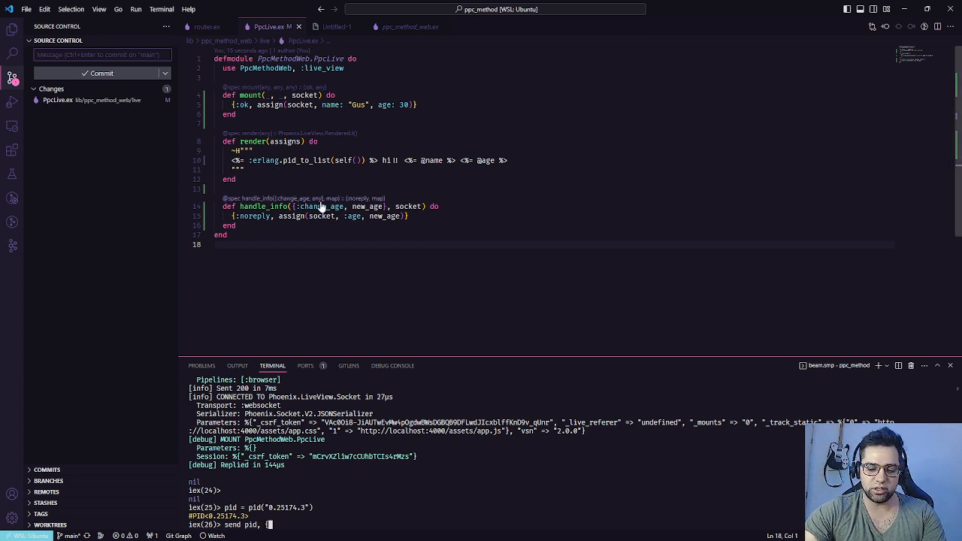
type(":change_age, 20}")
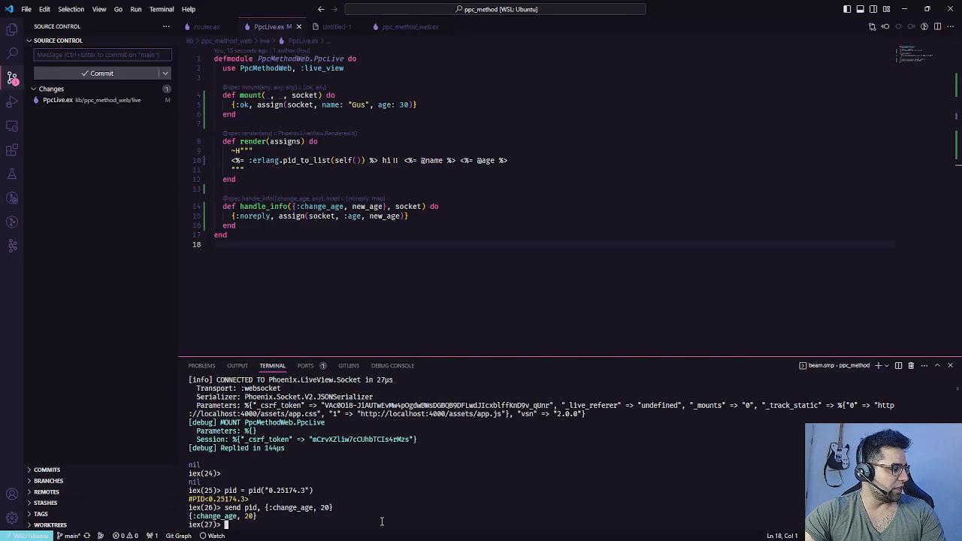
type("send pid, {:change_age, 22}")
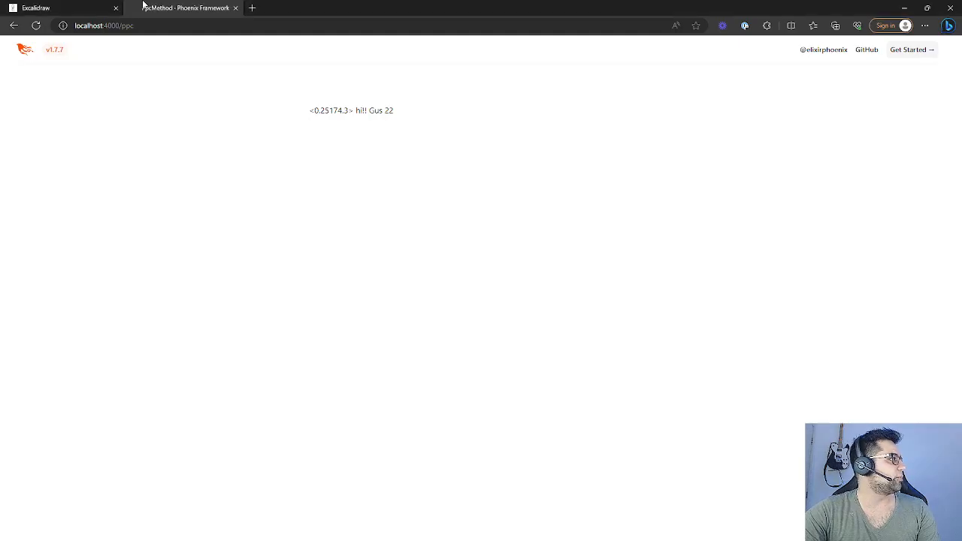
left_click(45, 9)
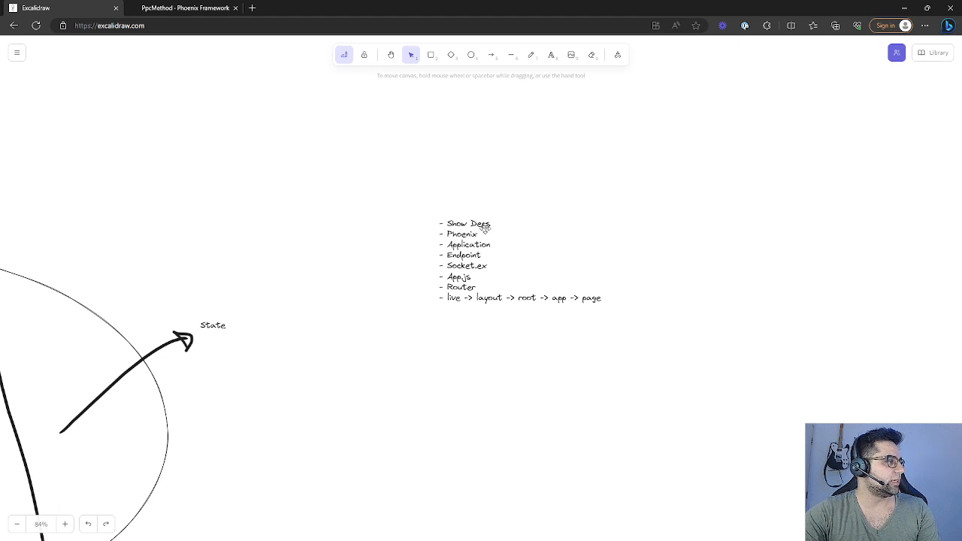
mouse_move(525, 379)
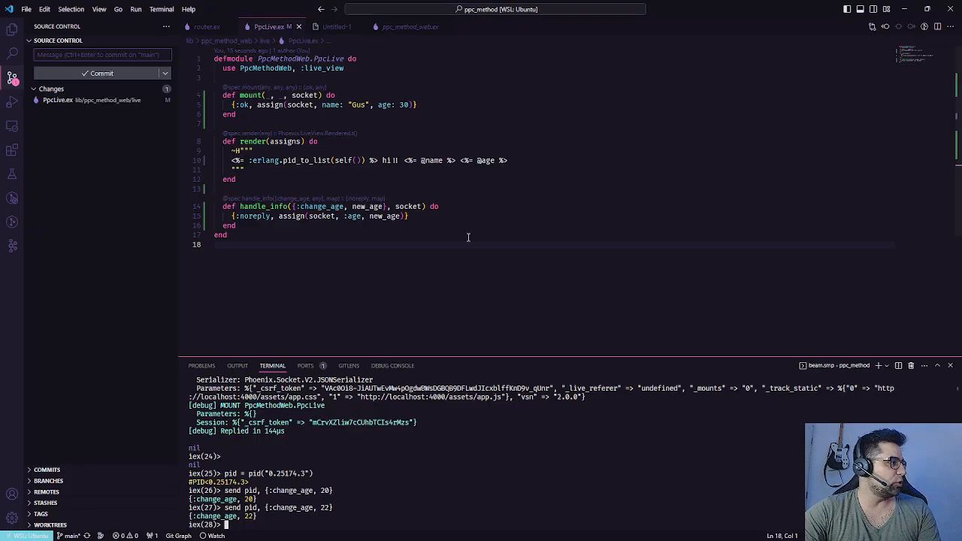
Open mix.exs at its deps list, select phoenix_live_view, and expand the deps folder.
left_click(9, 30)
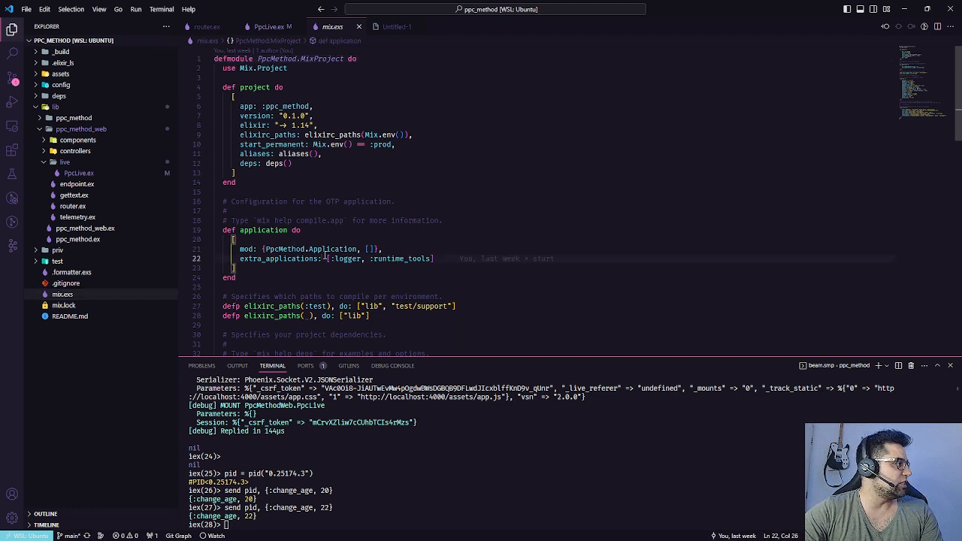
right_click(308, 216)
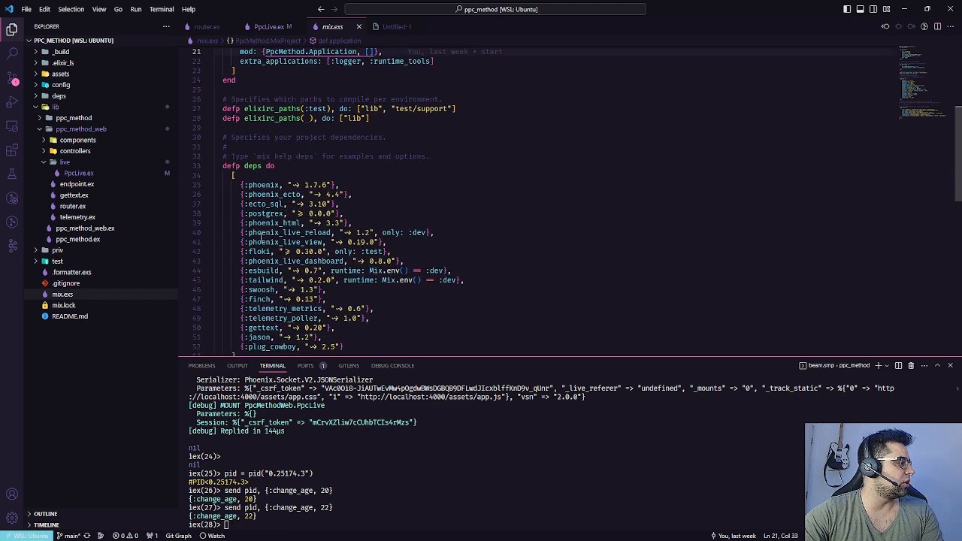
double_click(279, 240)
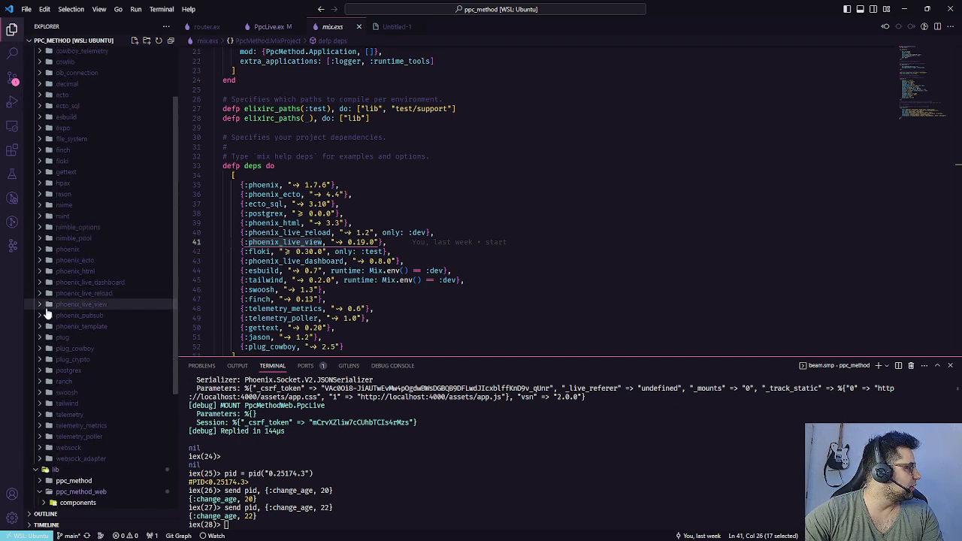
Browse the phoenix_live_view dependency's mix.exs, then its application.ex with the supervisor-starting start function.
left_click(83, 304)
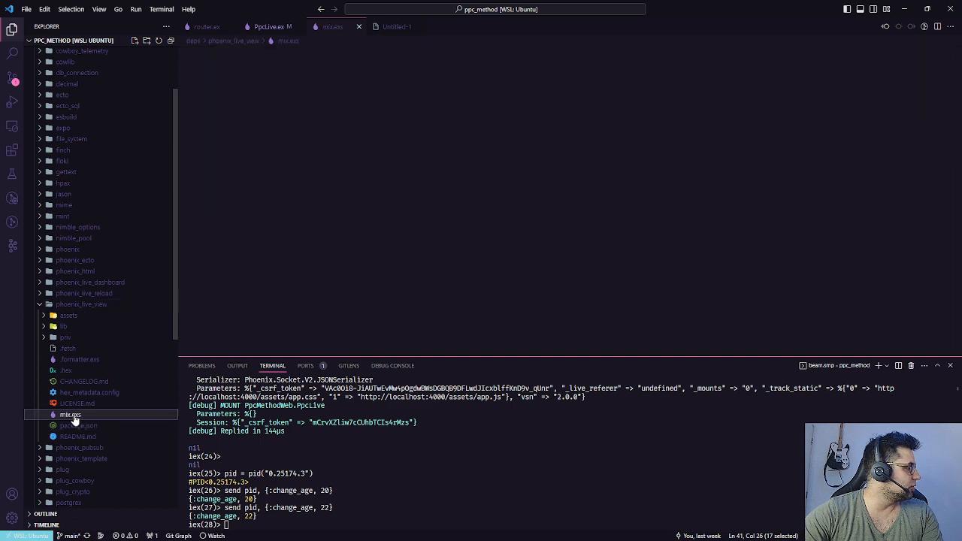
double_click(69, 415)
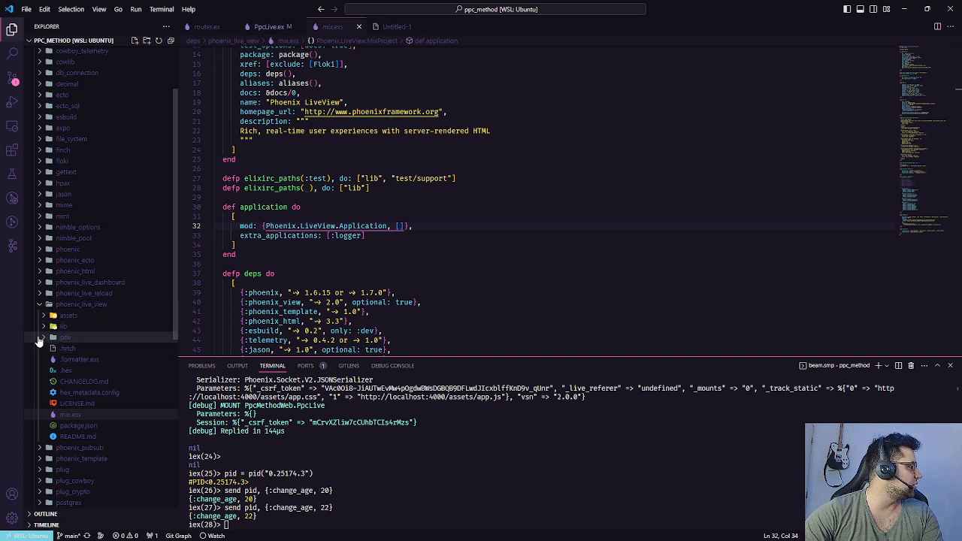
left_click(63, 326)
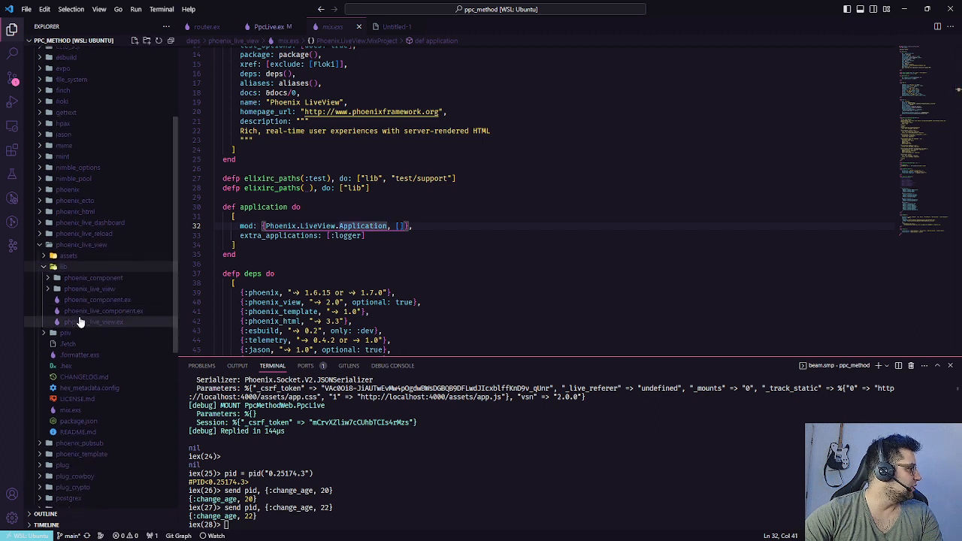
left_click(89, 251)
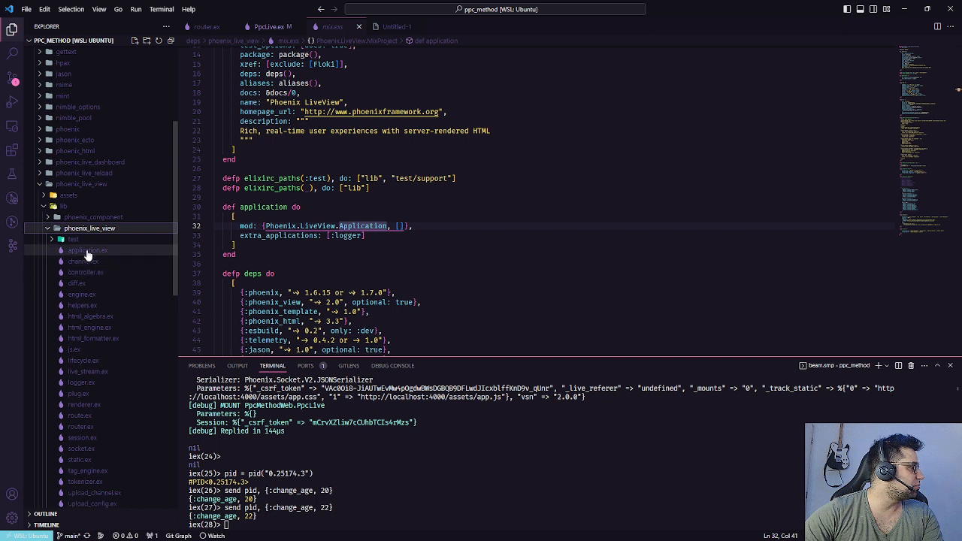
left_click(88, 250)
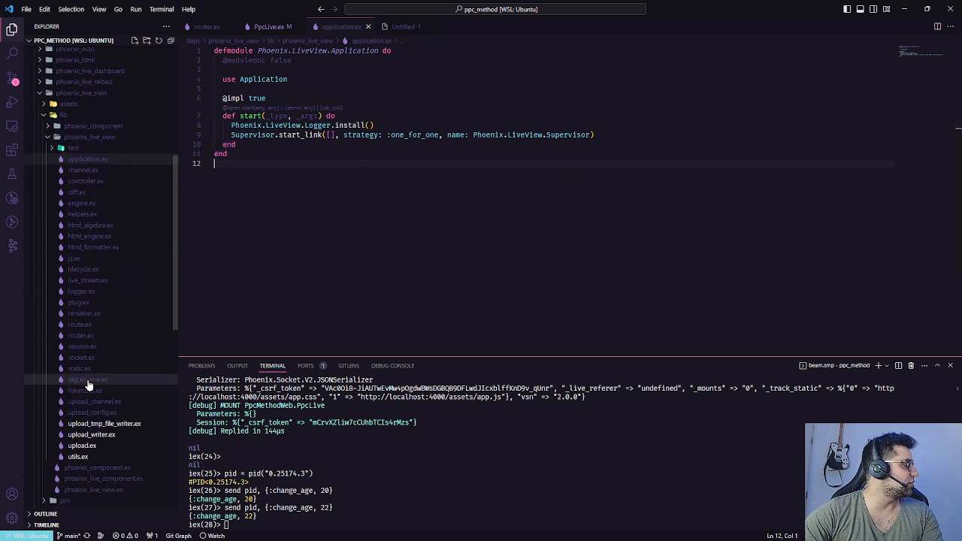
Toggle the Explorer sidebar, then review the project's own mix.exs dependencies.
scroll("down", 3)
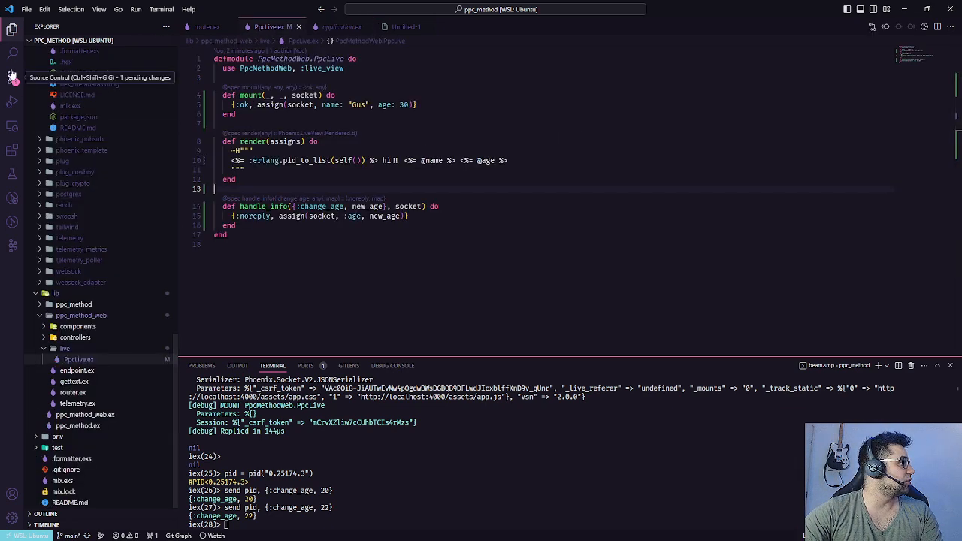
left_click(9, 30)
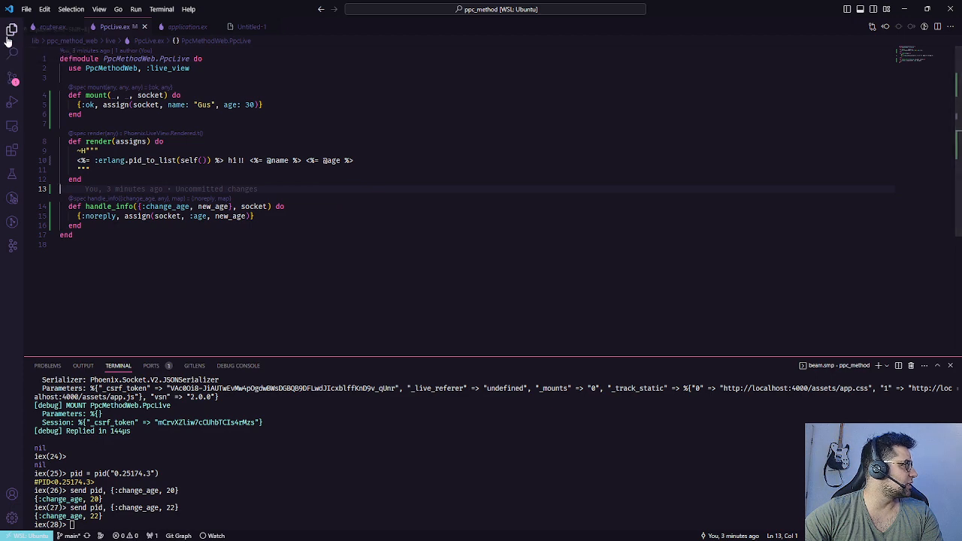
left_click(9, 30)
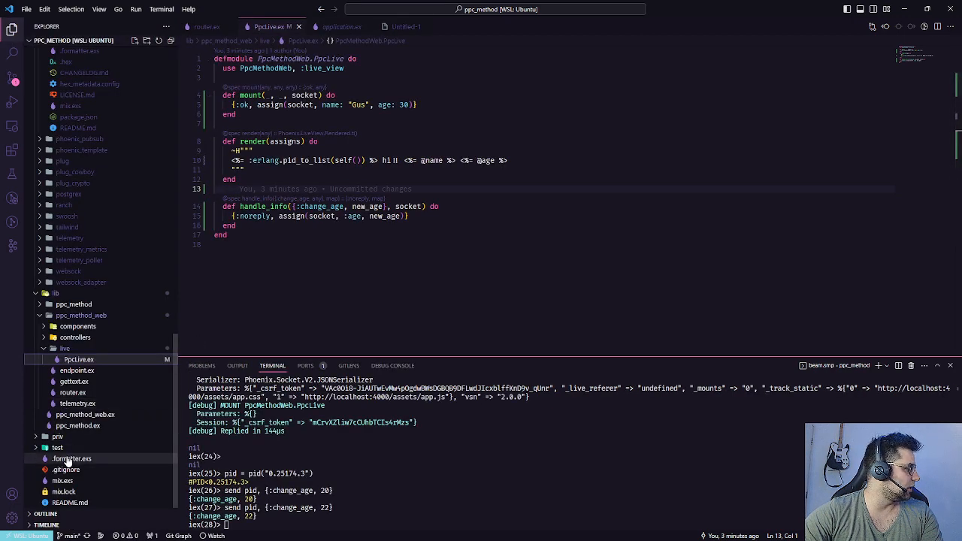
left_click(63, 481)
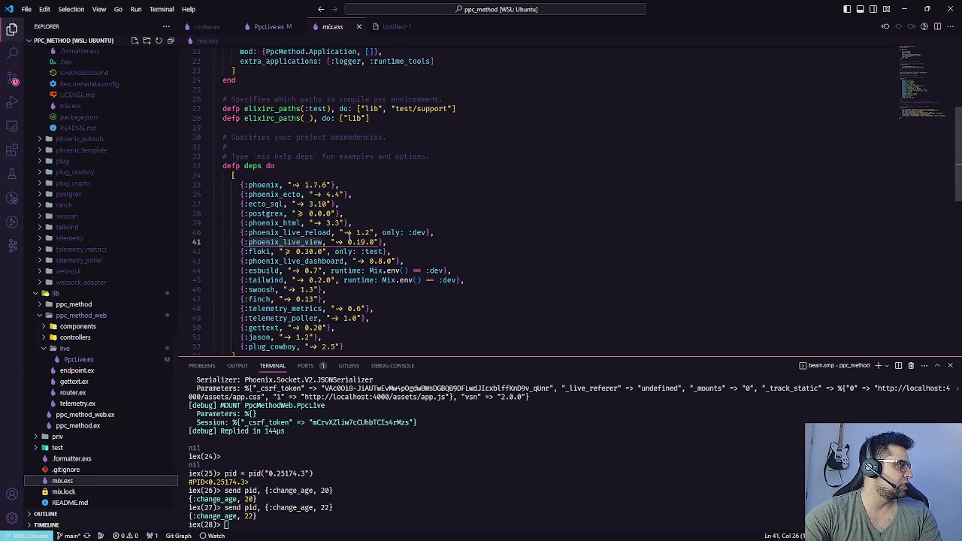
scroll("up", 3)
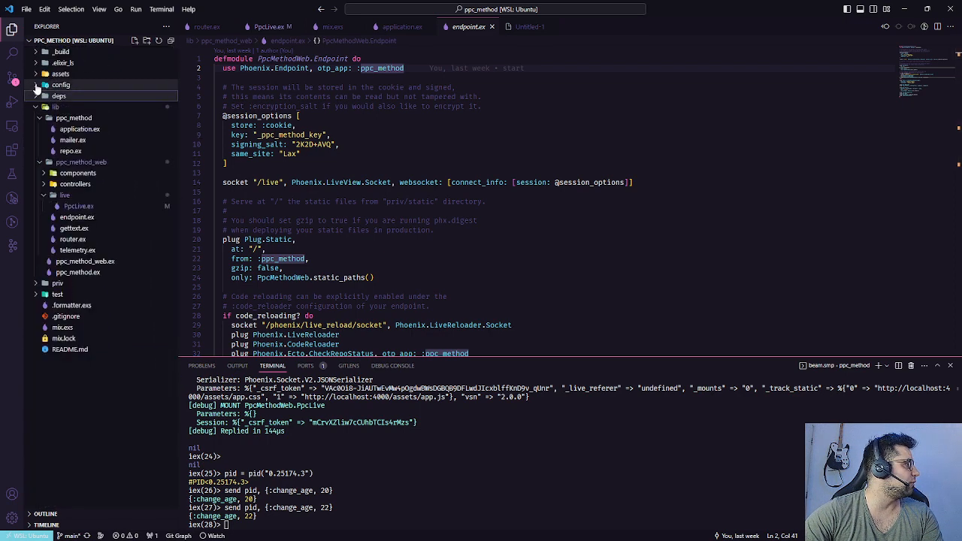
left_click(60, 84)
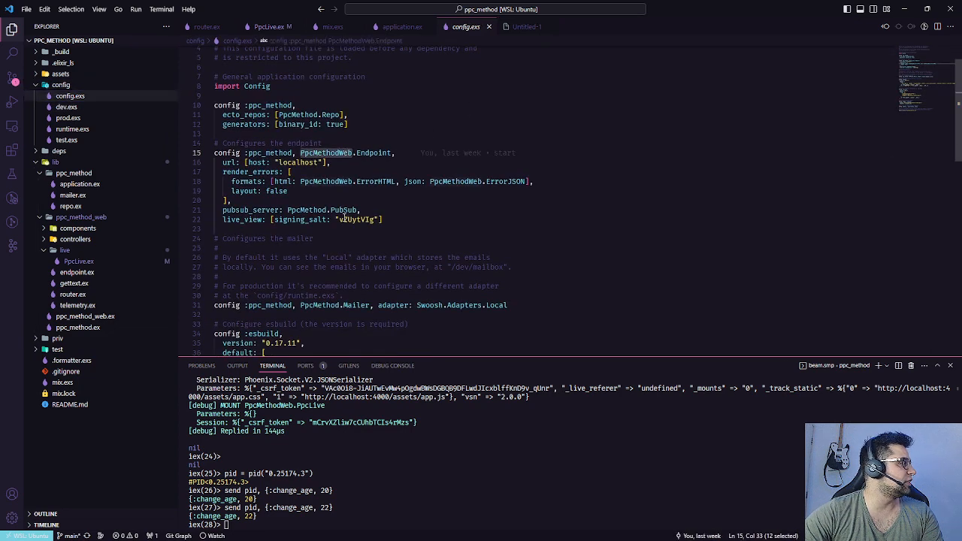
scroll("down", 3)
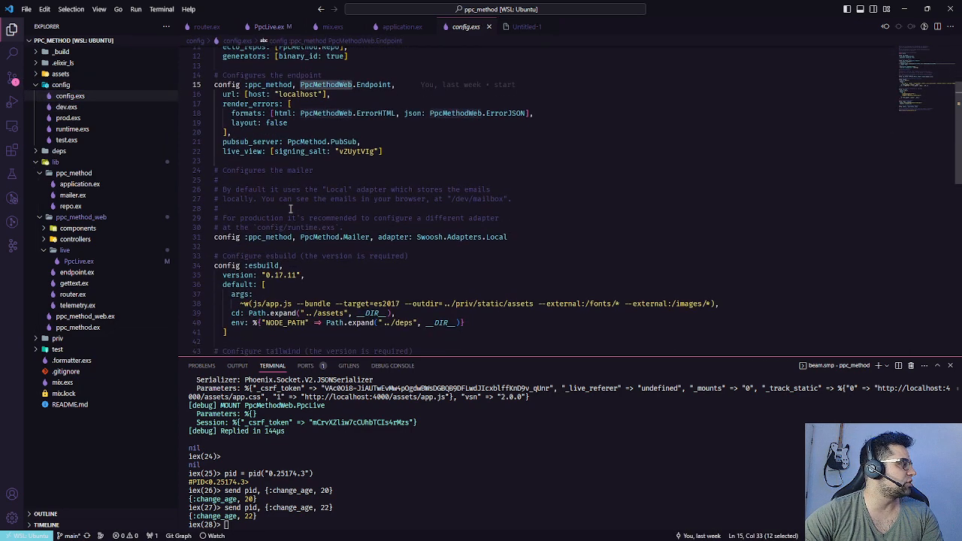
scroll("down", 3)
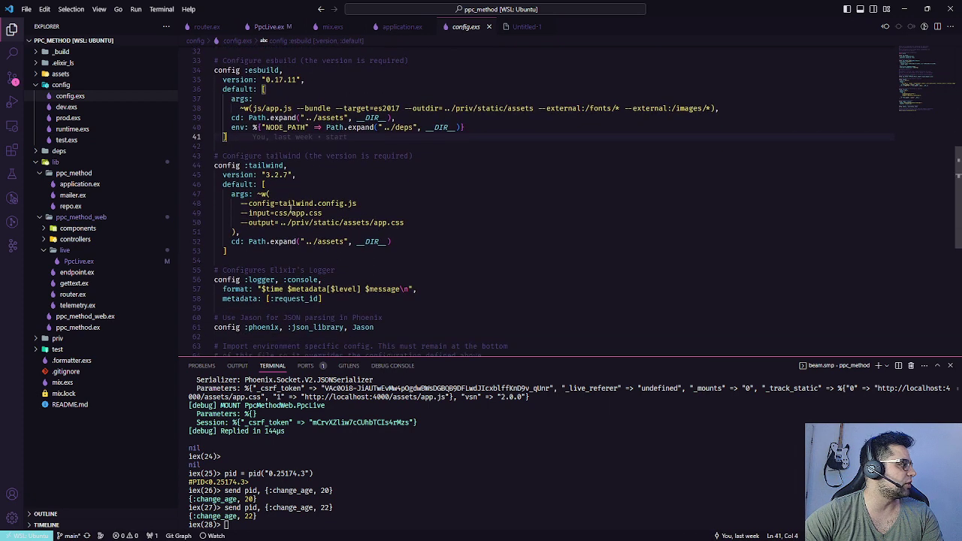
scroll("down", 3)
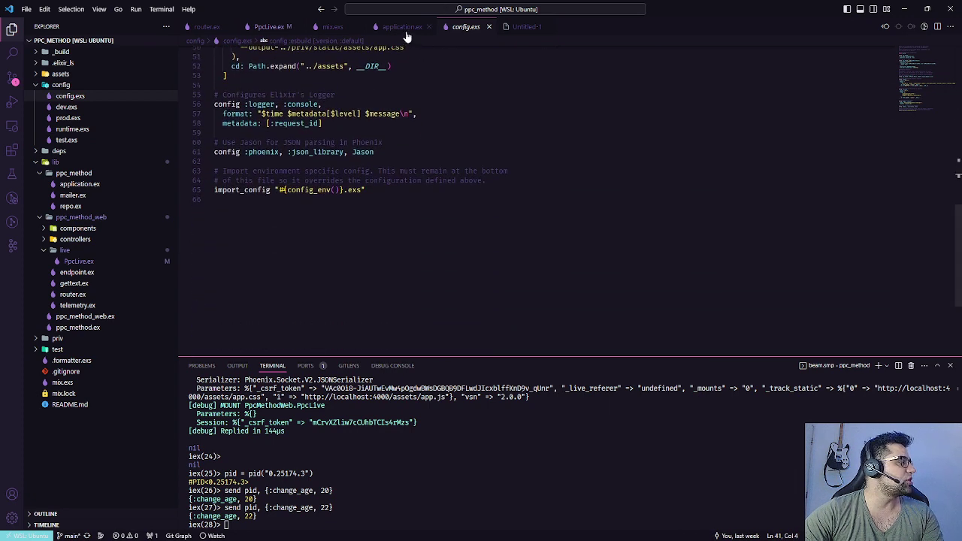
left_click(412, 27)
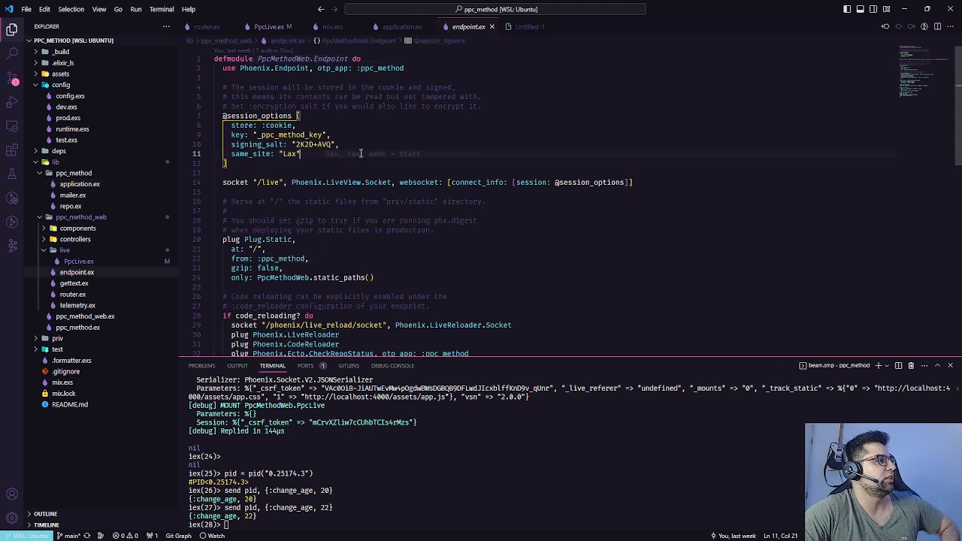
mouse_move(375, 186)
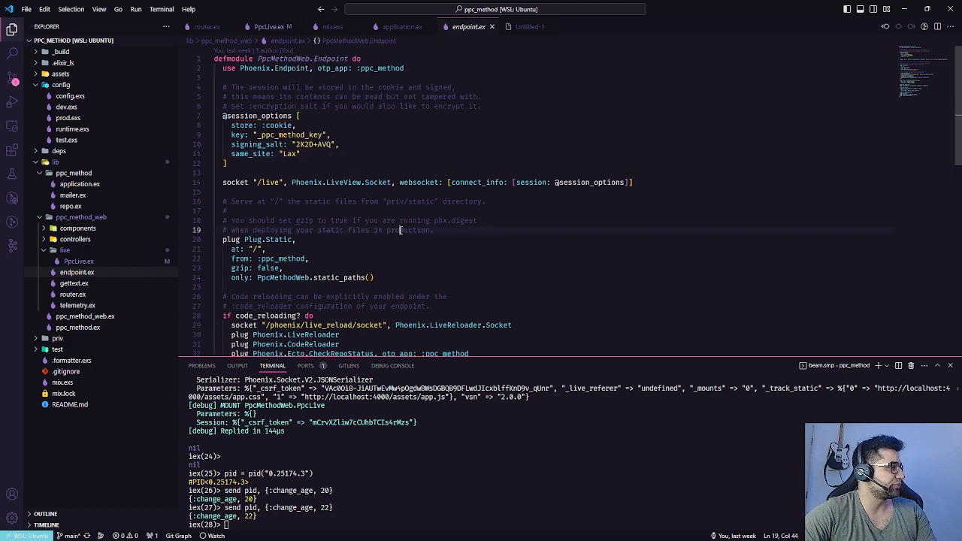
Check the assets entry in static_paths, then scan further down endpoint.ex toward the router.
scroll("down", 3)
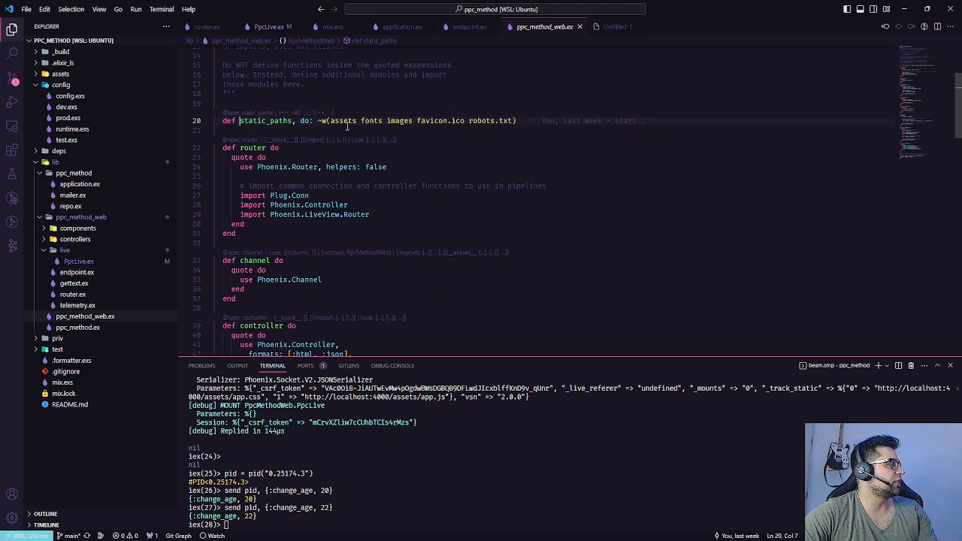
double_click(345, 120)
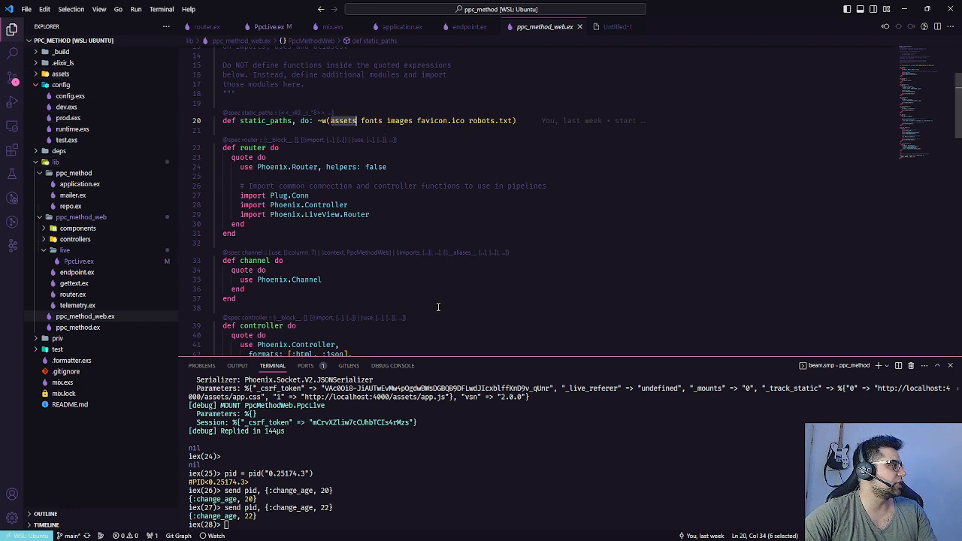
mouse_move(545, 27)
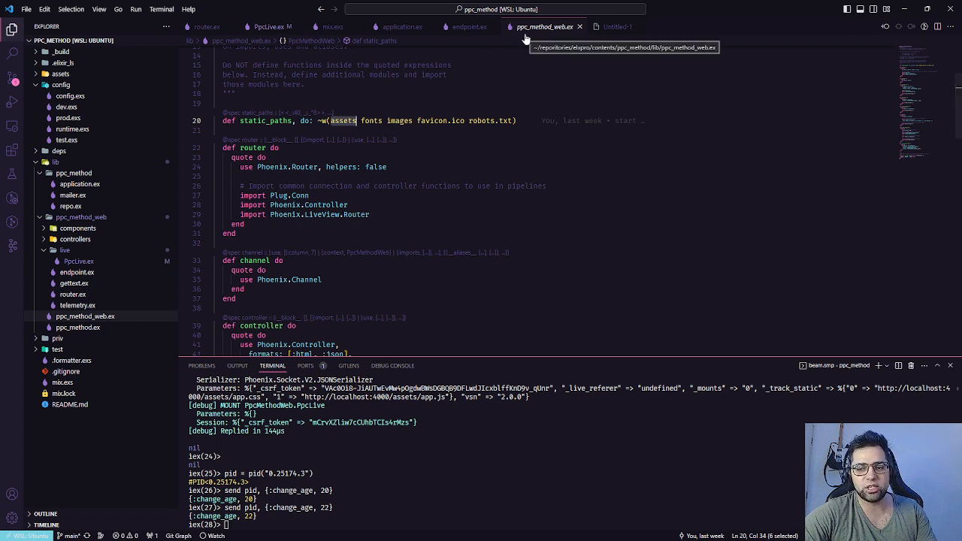
left_click(469, 27)
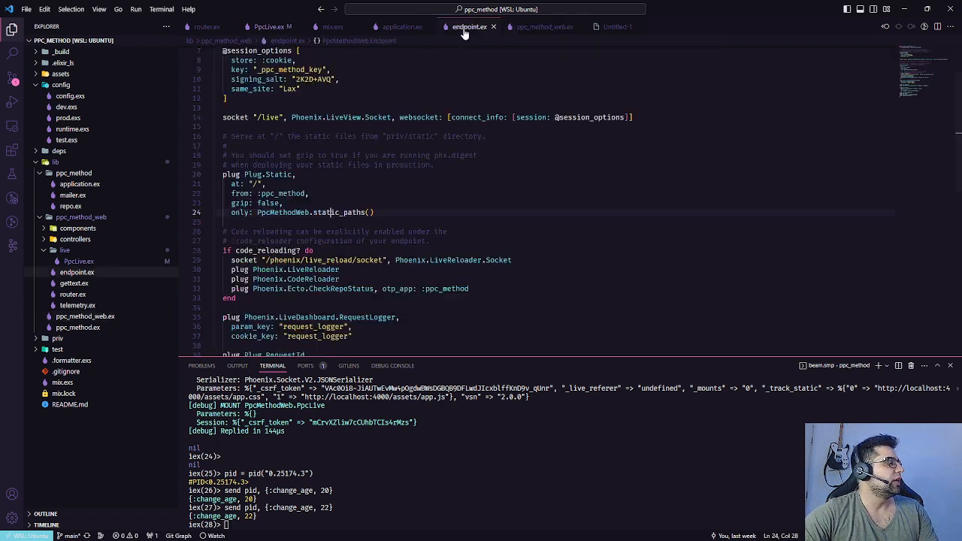
scroll("down", 3)
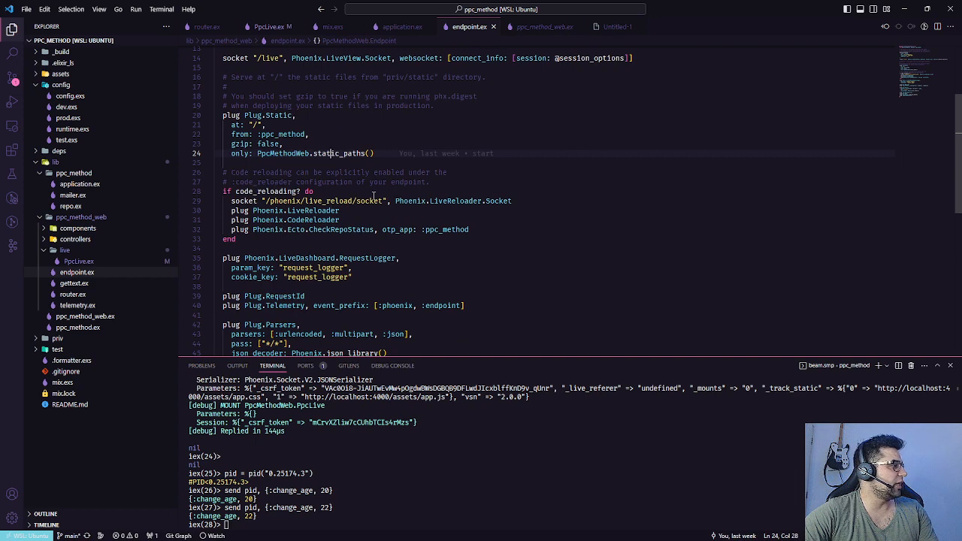
scroll("down", 3)
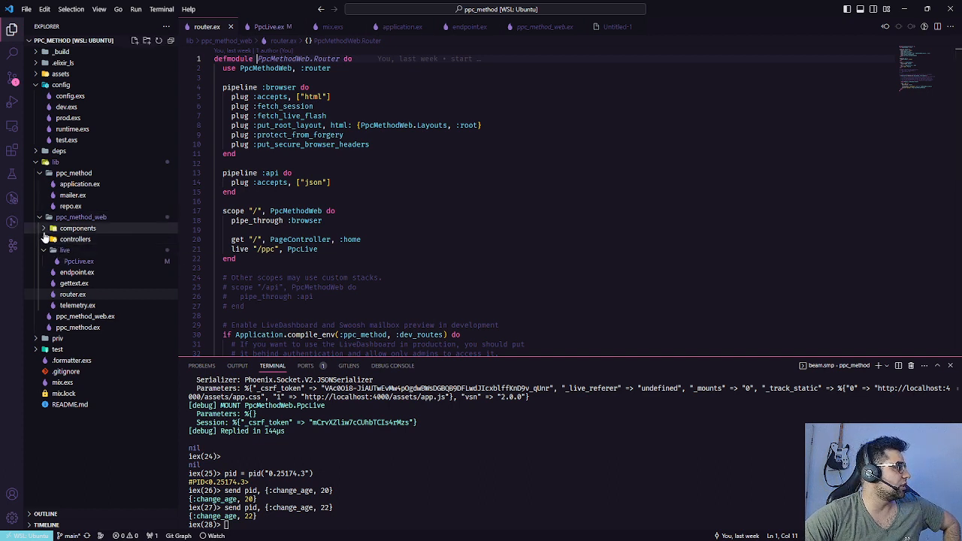
Review layouts.ex, root.html.heex and app.html.heex, then return to PpcLive.ex.
left_click(79, 261)
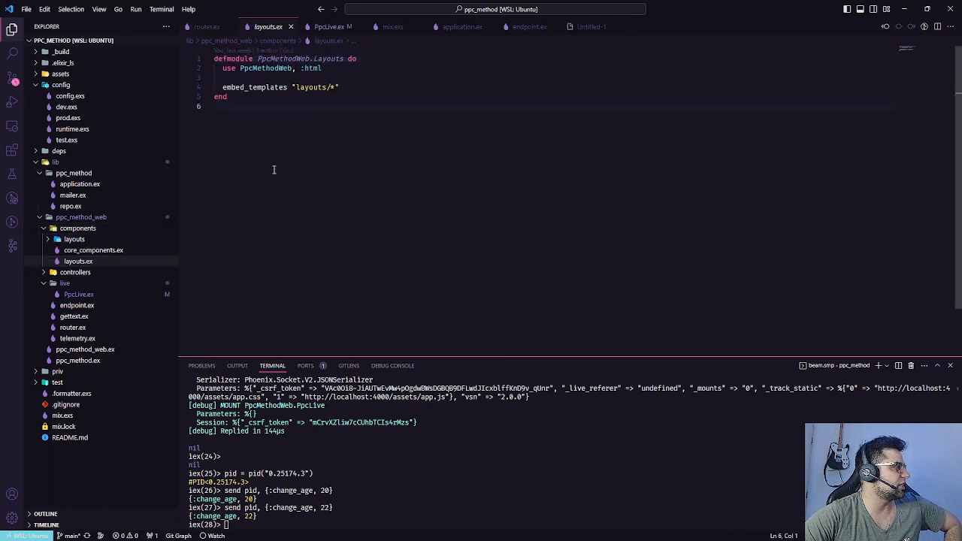
left_click(74, 239)
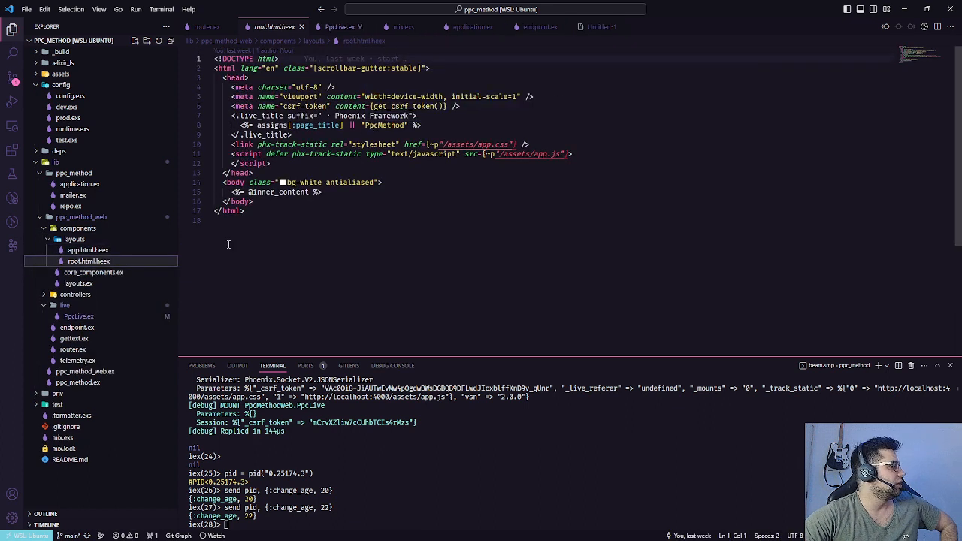
left_click(87, 250)
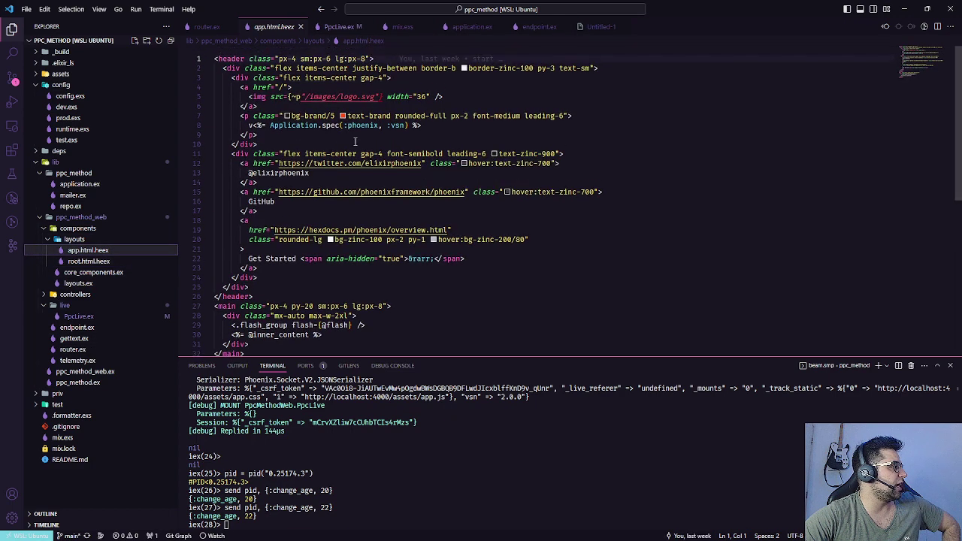
scroll("down", 3)
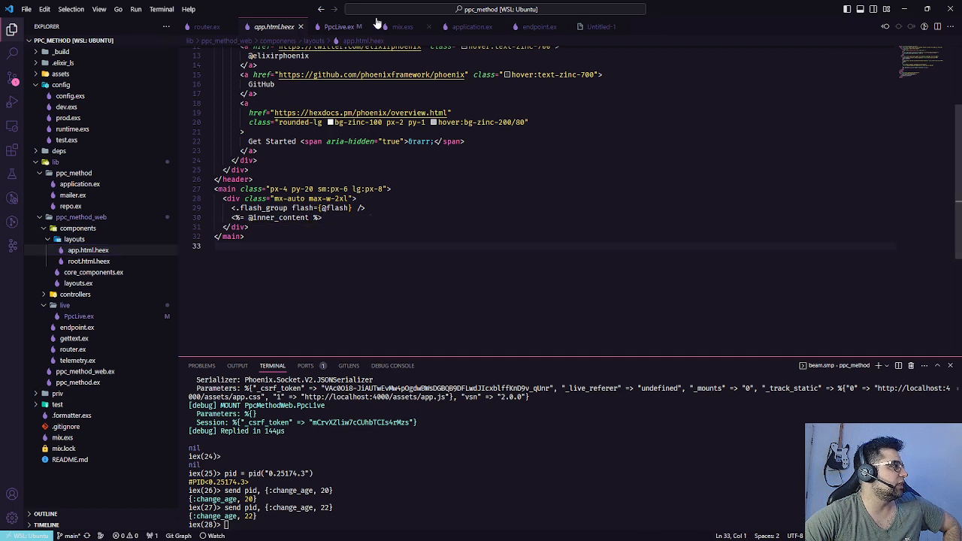
left_click(345, 27)
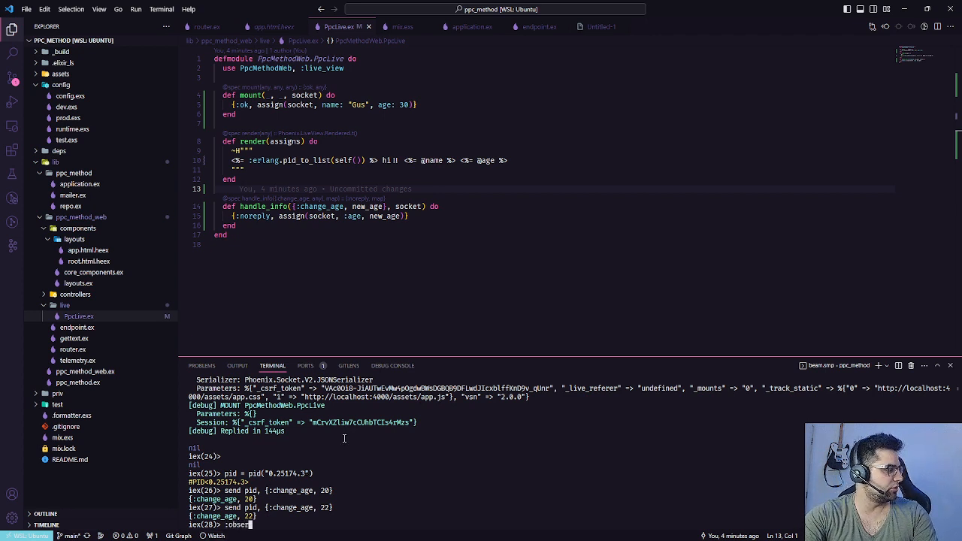
Run :observer.start() in IEx and select the LiveView pid 0.25174.3 on the /ppc page.
key("Enter")
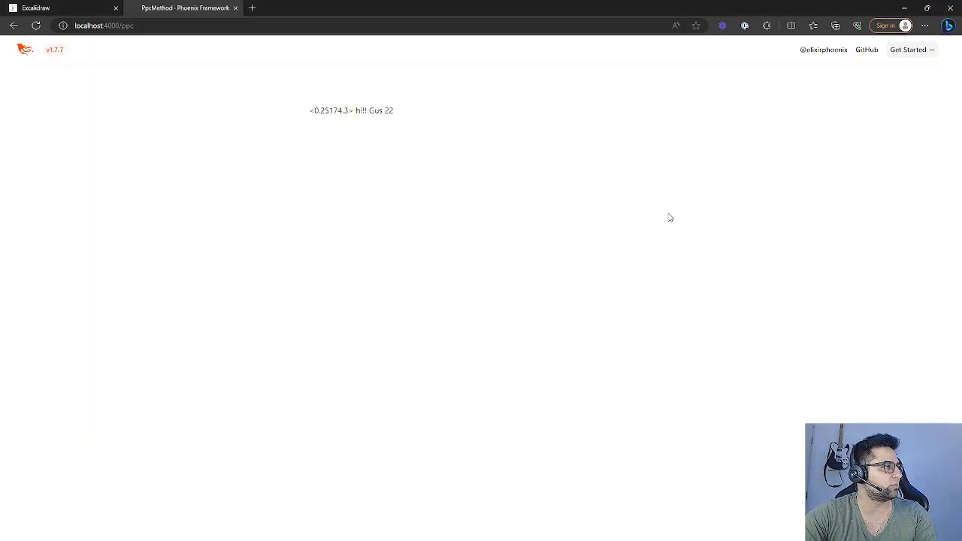
double_click(334, 112)
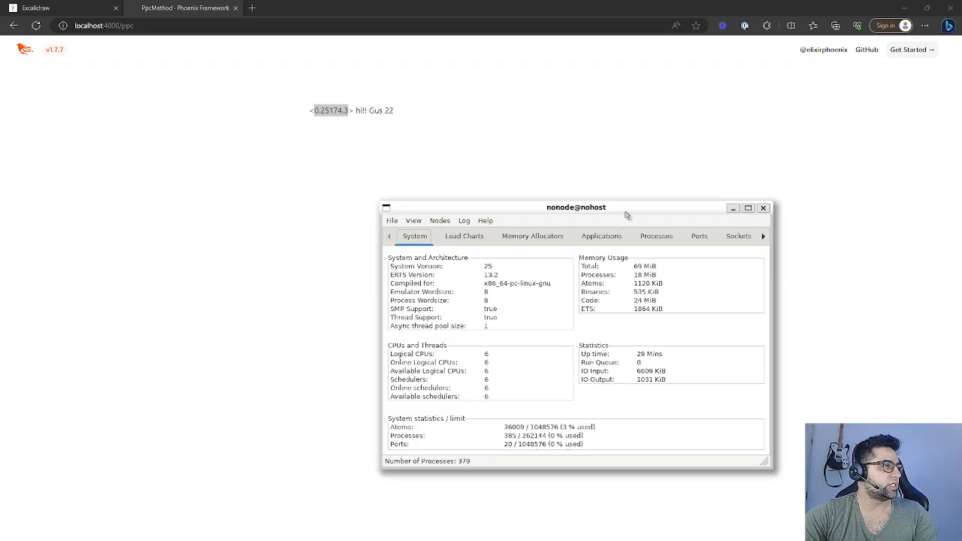
Maximize Observer, find the PpcMethodWeb.PpcLive process in Processes and view its State.
left_click(748, 207)
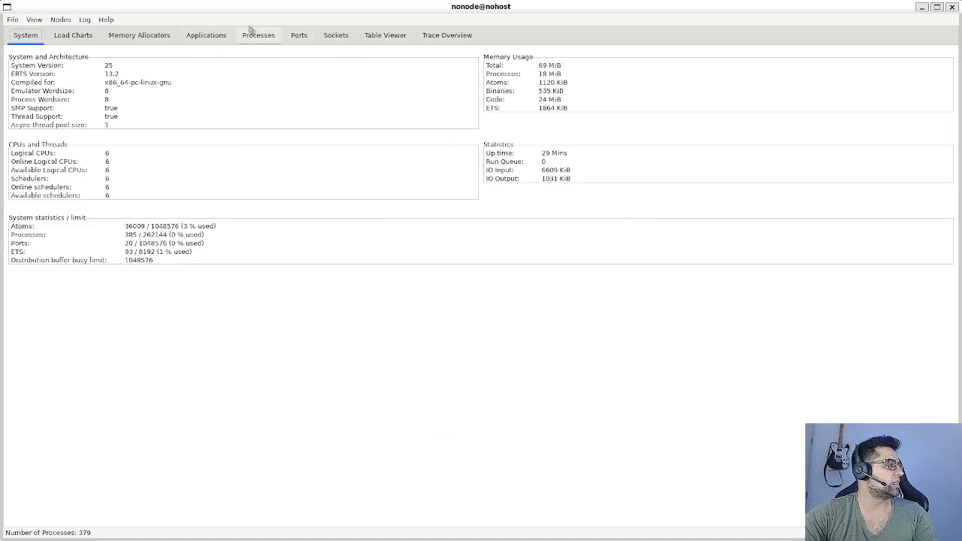
left_click(259, 35)
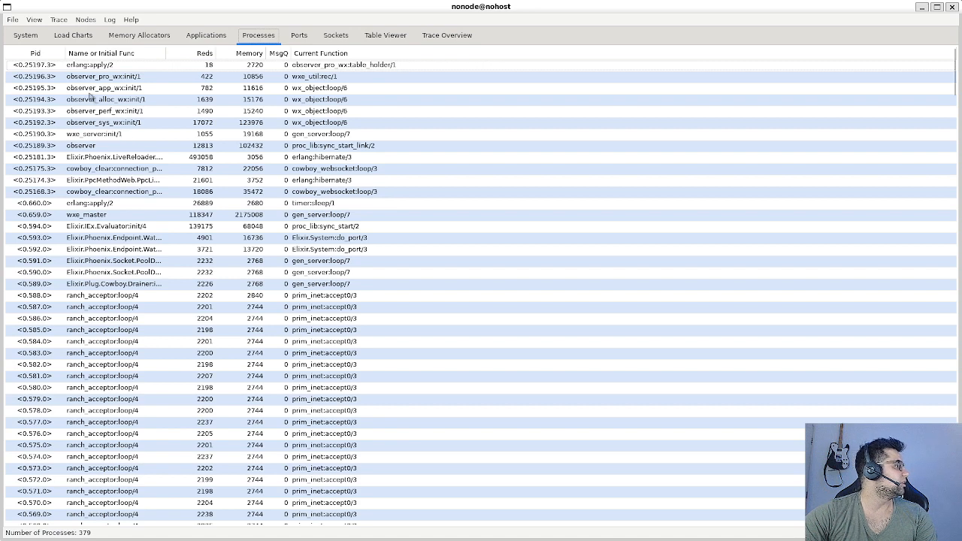
left_click(113, 181)
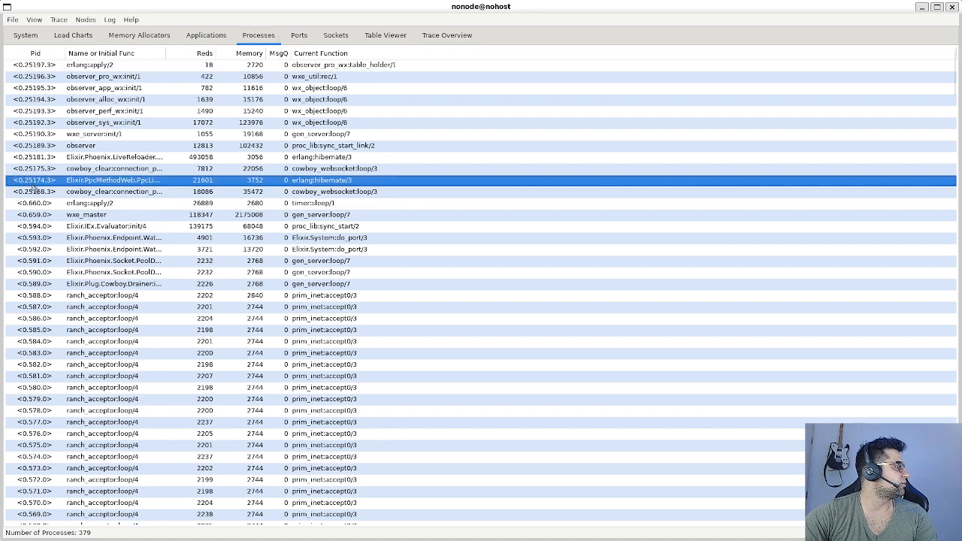
mouse_move(218, 181)
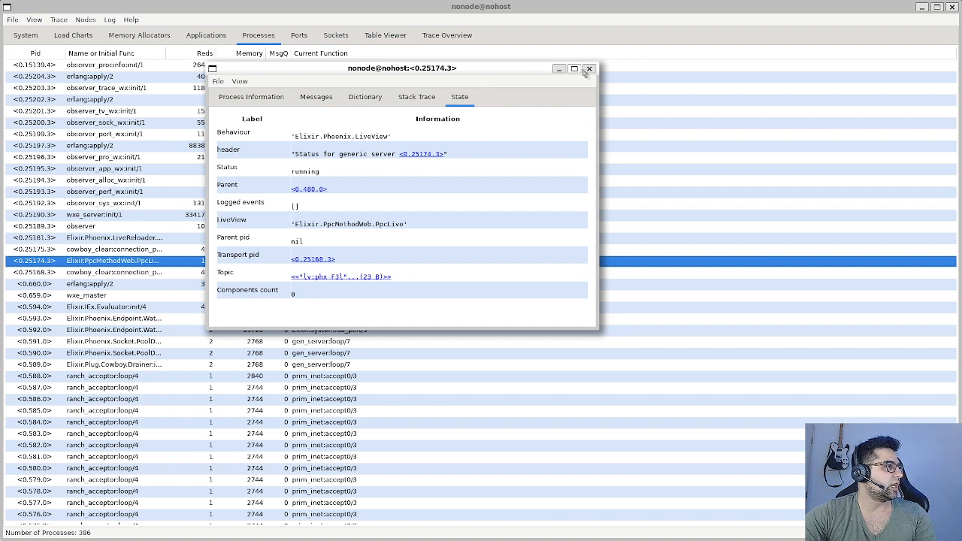
left_click(588, 69)
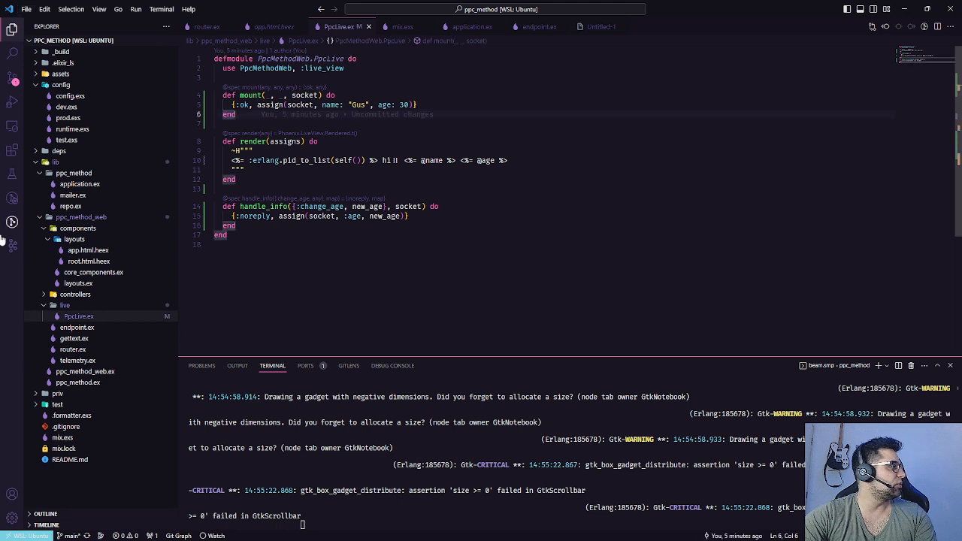
Create ppc_com.ex defining PpcMethodWeb.PpcCom with use PpcMethodWeb, :live_component.
right_click(78, 316)
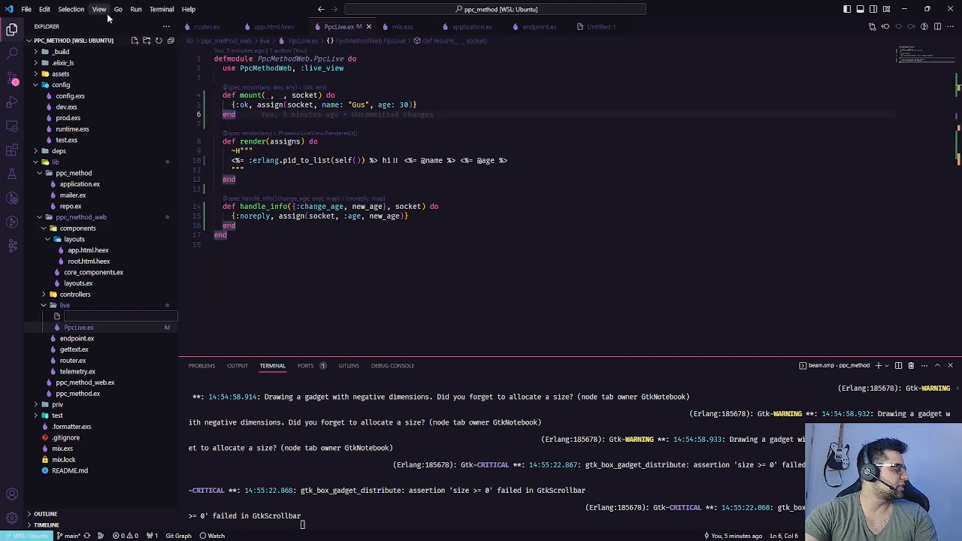
type("pp")
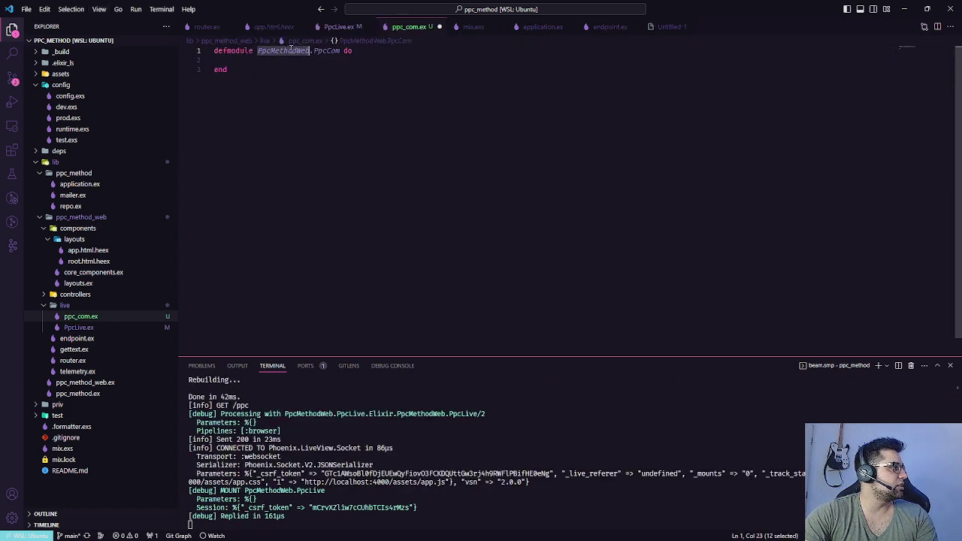
type("use PpcMethodWeb")
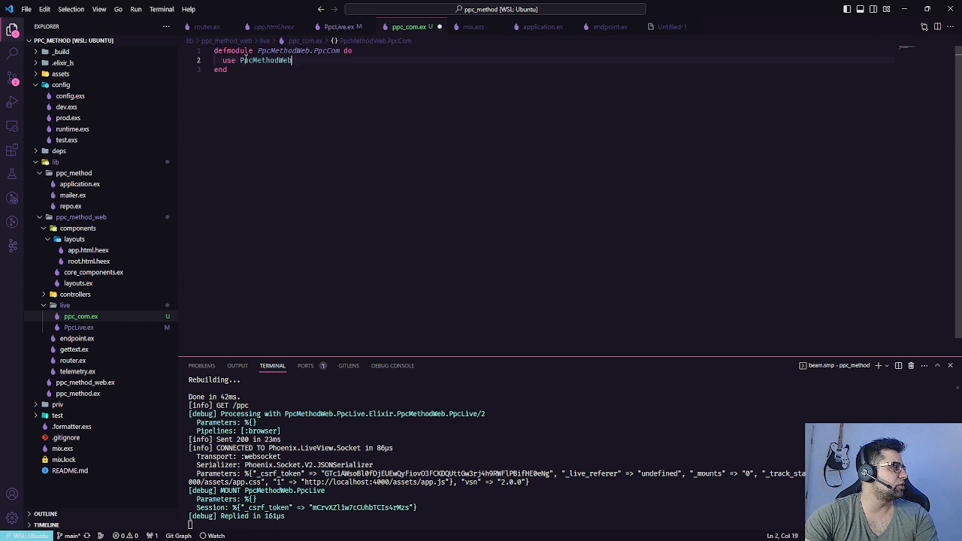
type(", :live_component")
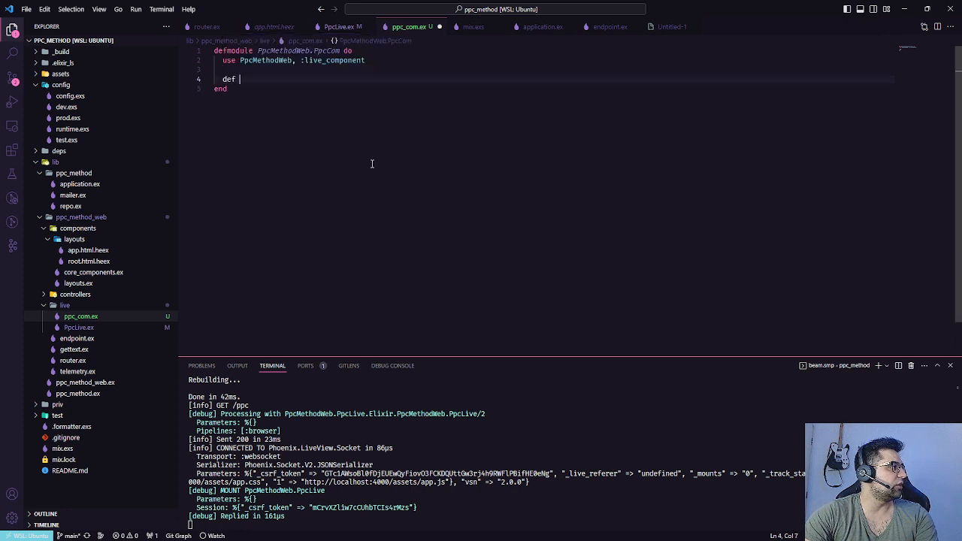
Add render(assigns) with a ~H template rendering "hi component".
type("render(assigns) do")
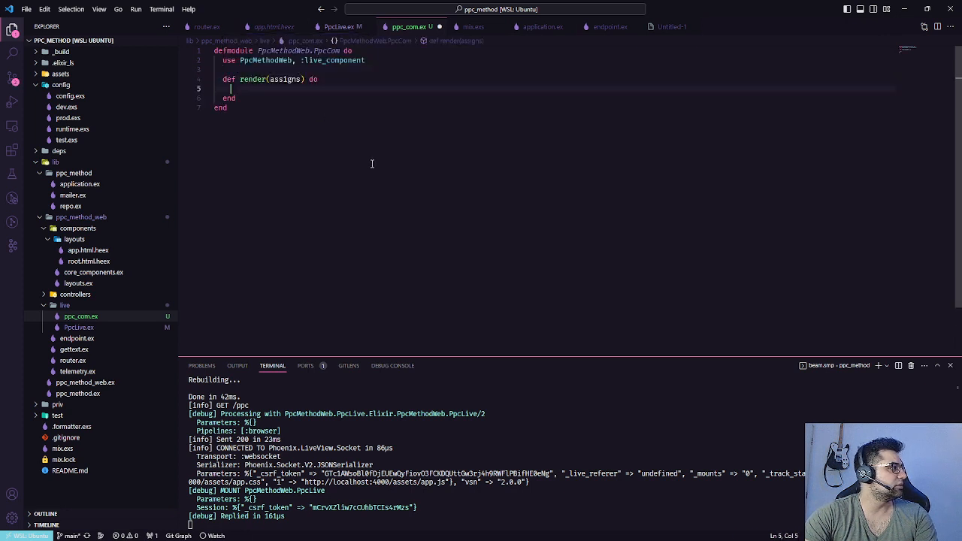
type("~")
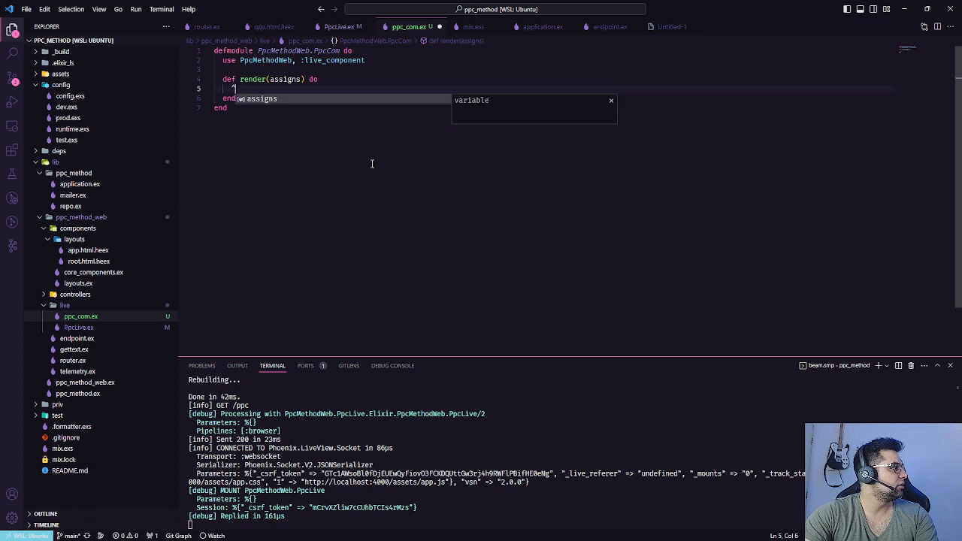
type("~")
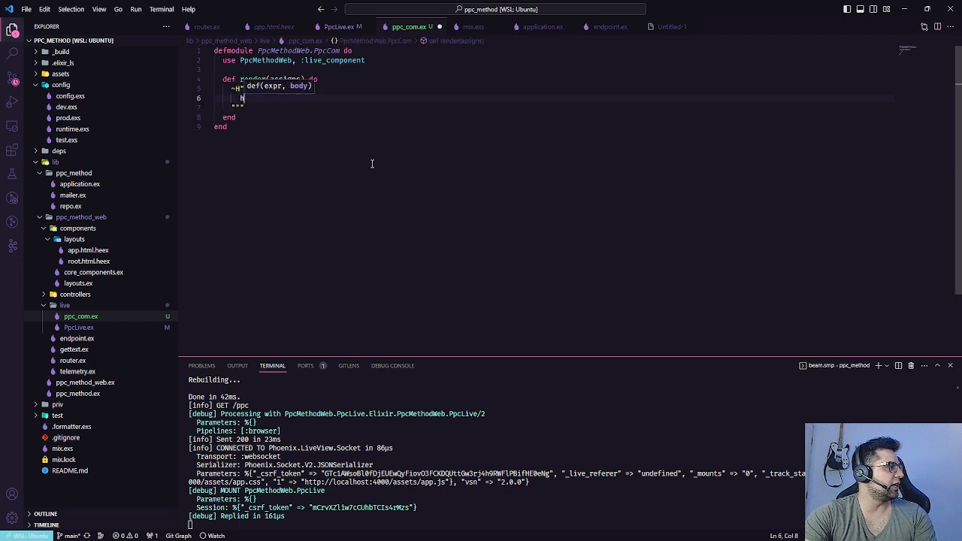
right_click(254, 129)
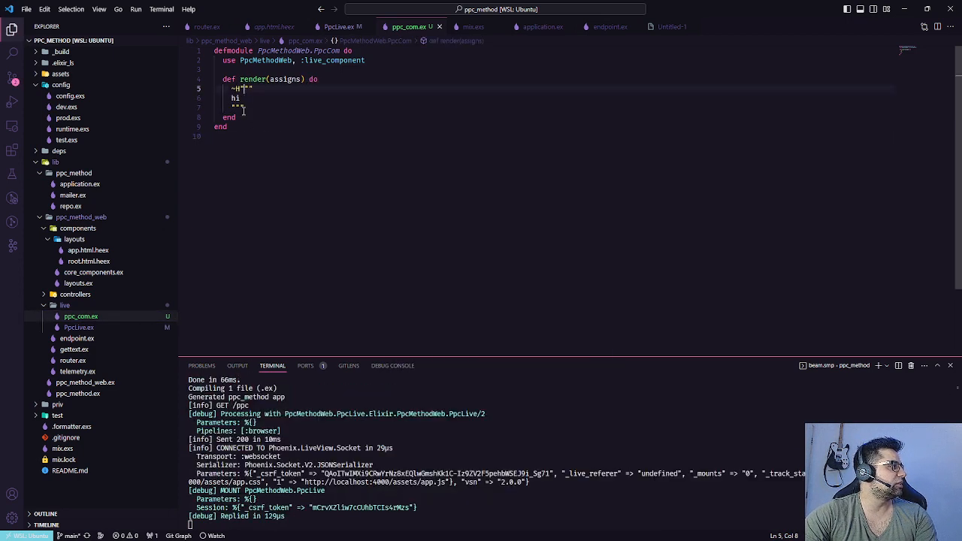
type("component")
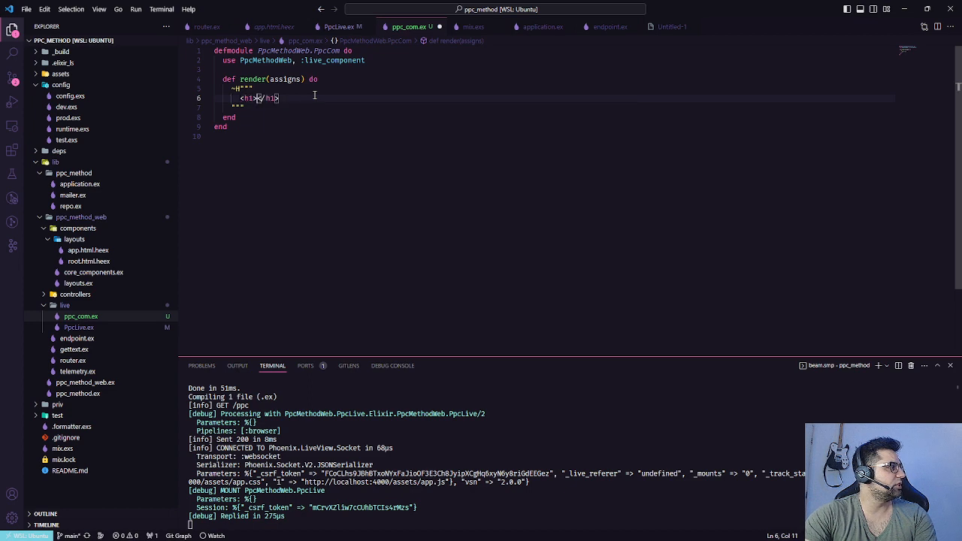
type("hi component")
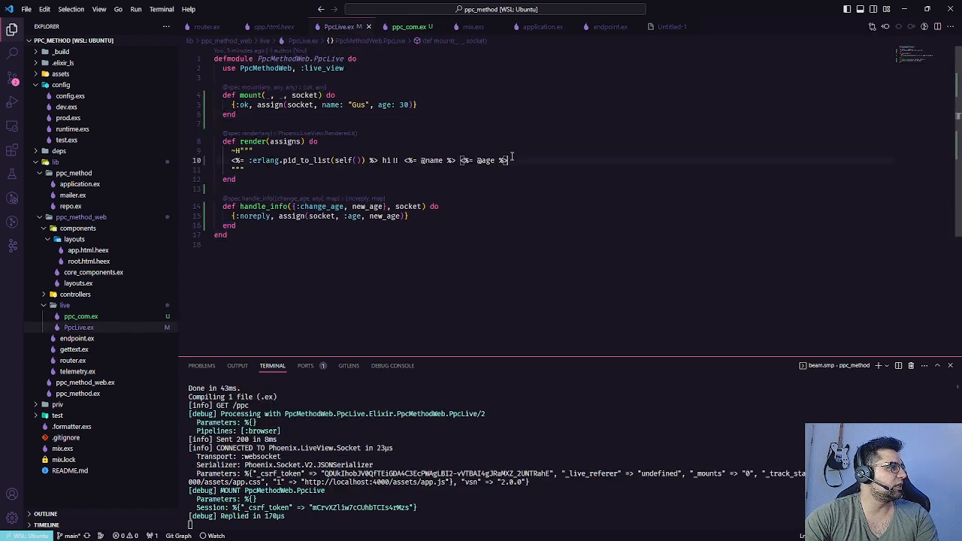
Add <.live_component module={PpcMethodWeb.PpcCom} id="pu..." /> to the PpcLive template.
key("Enter")
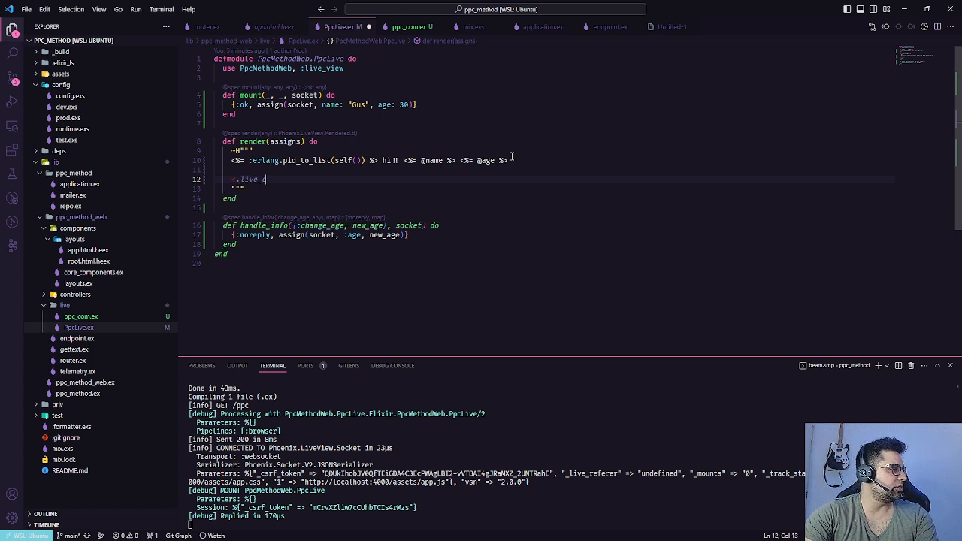
type("component")
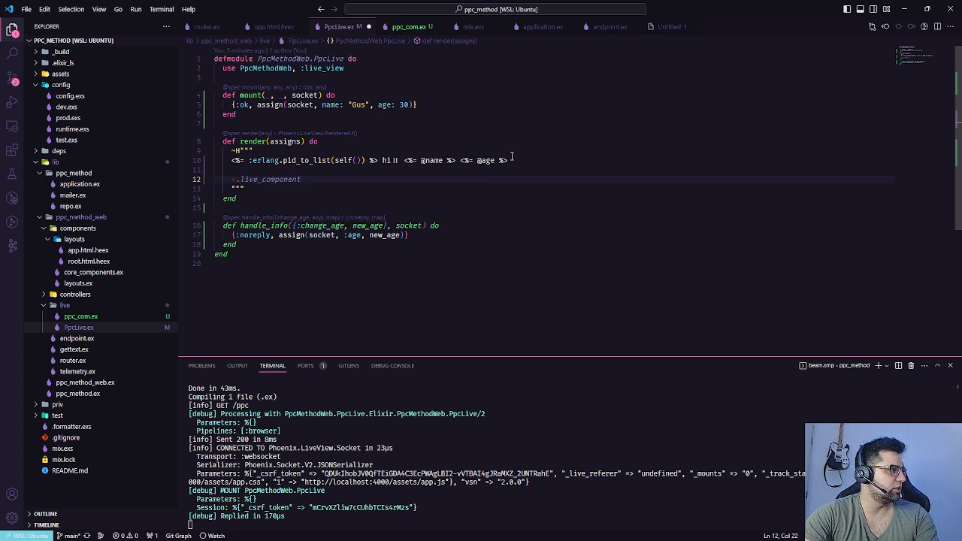
type("module={PpcMethodWeb.PpcCom")
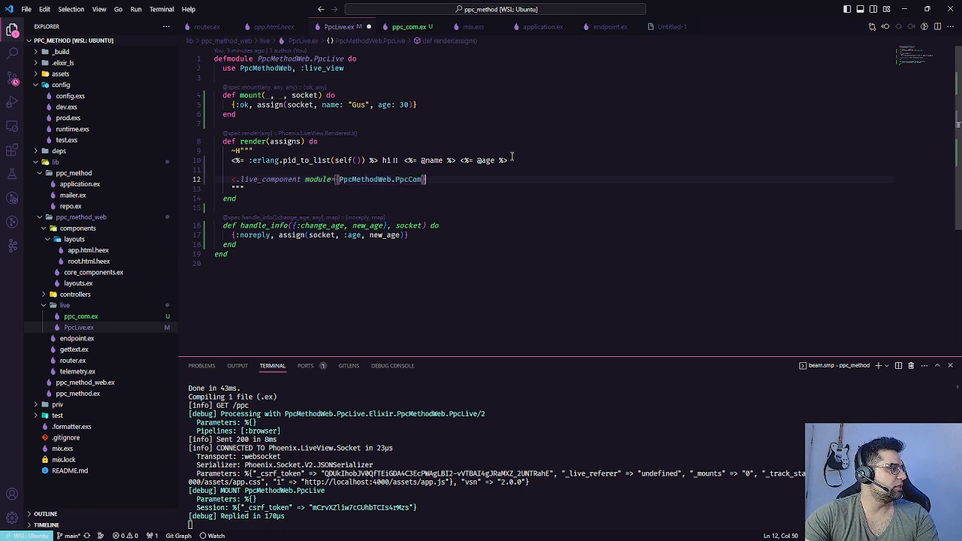
type("id=\"pu")
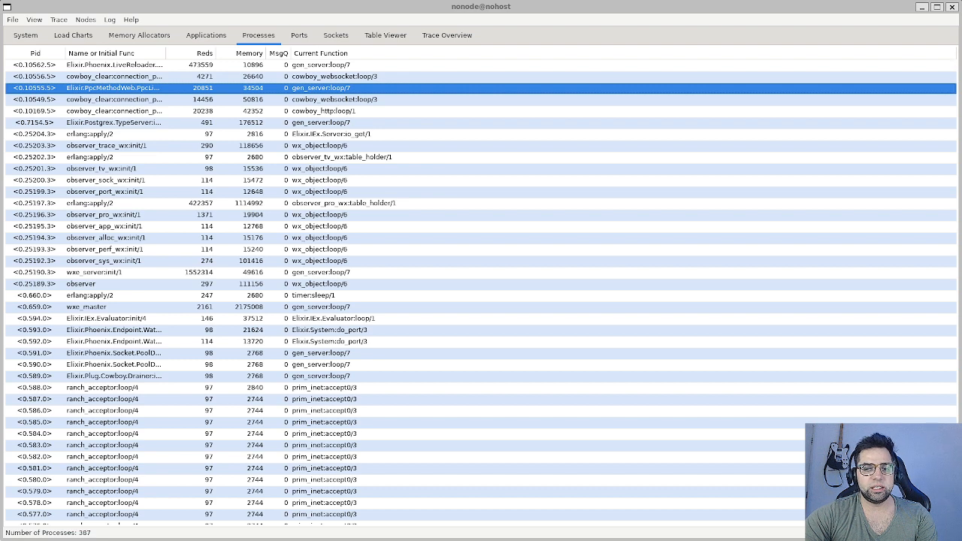
double_click(113, 88)
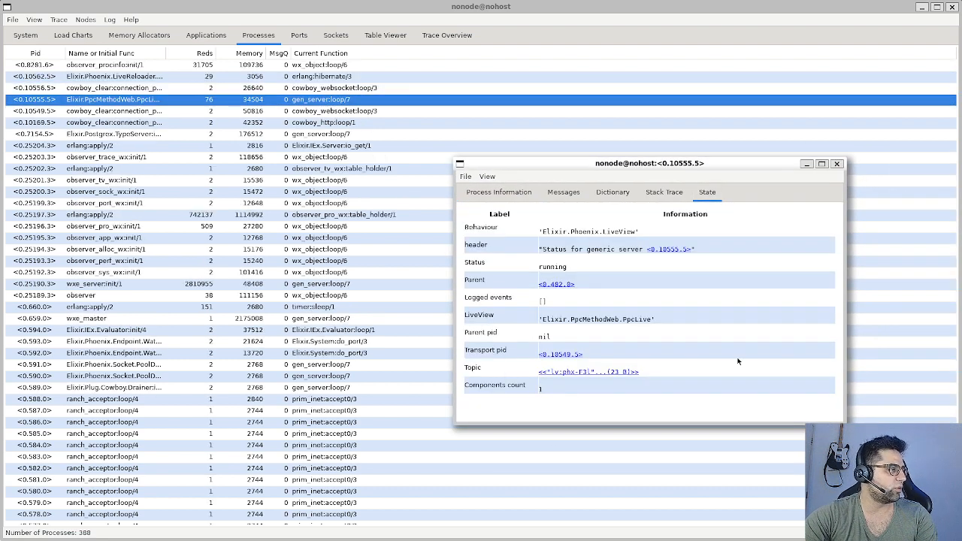
left_click(836, 164)
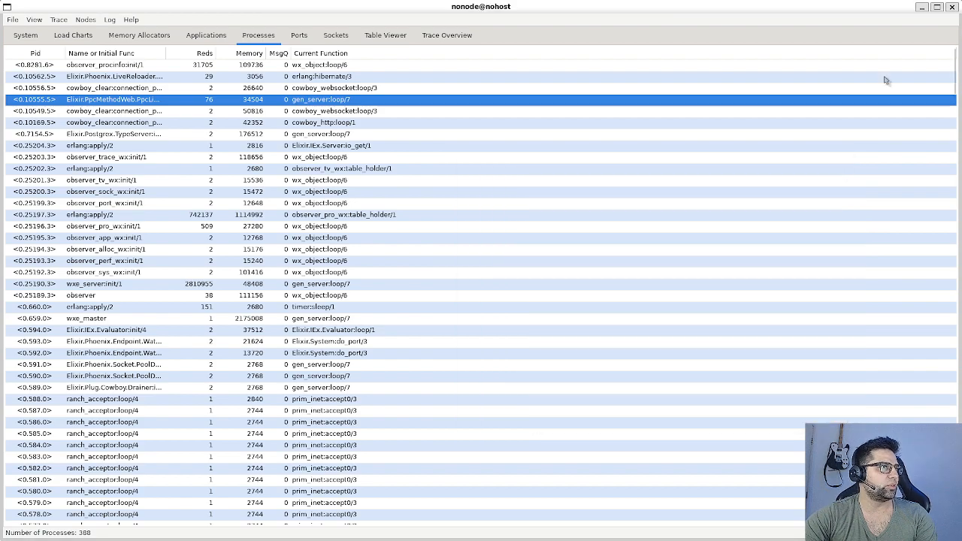